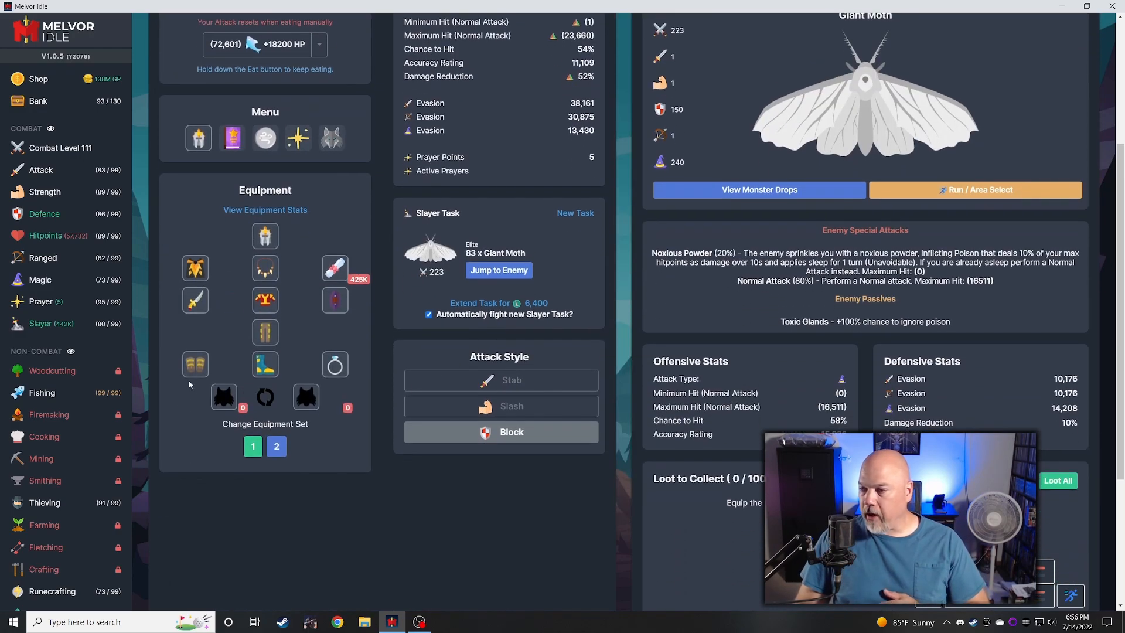
pyautogui.moveTo(196, 364)
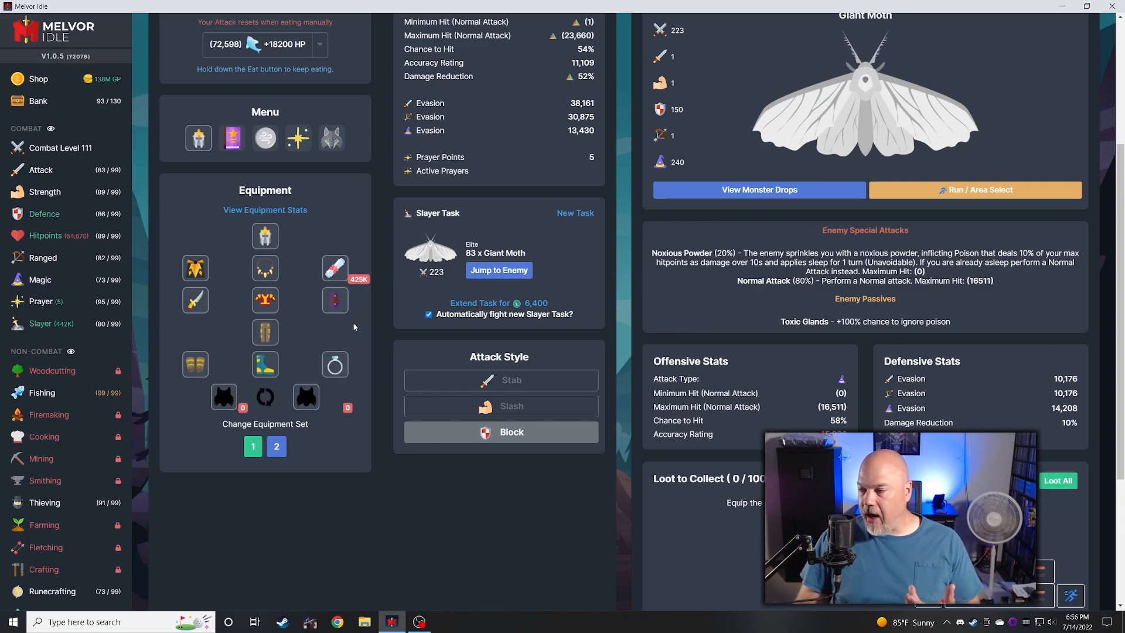
pyautogui.moveTo(334, 300)
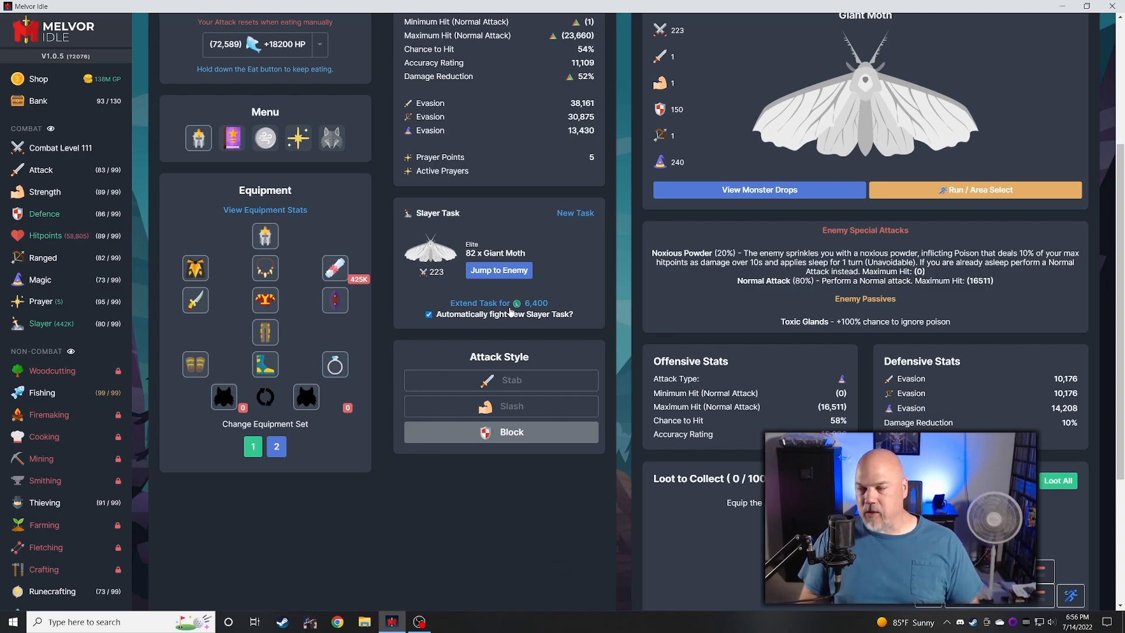
# - Scroll through the slayer areas and expand Desolate Plains to list its monsters
pyautogui.scroll(-3)
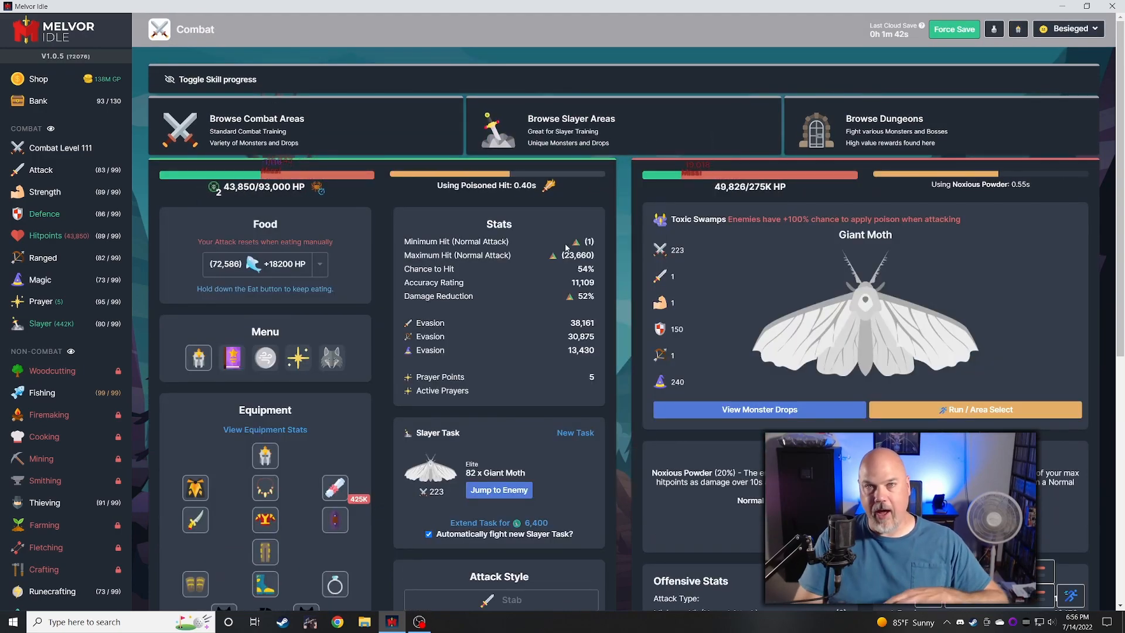
pyautogui.scroll(-3)
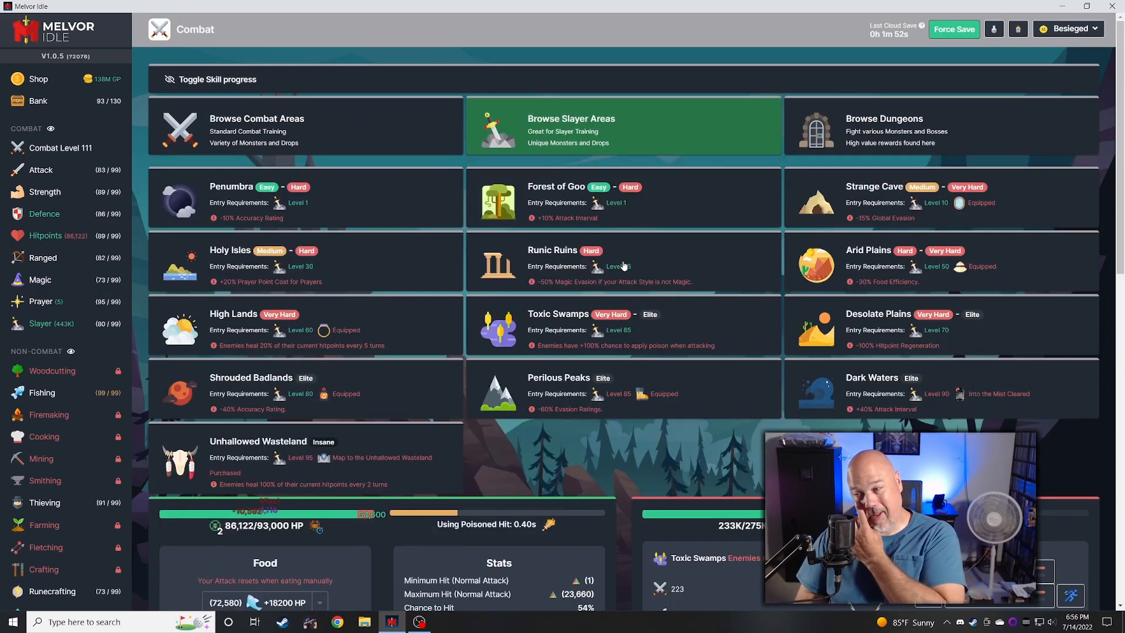
pyautogui.scroll(-3)
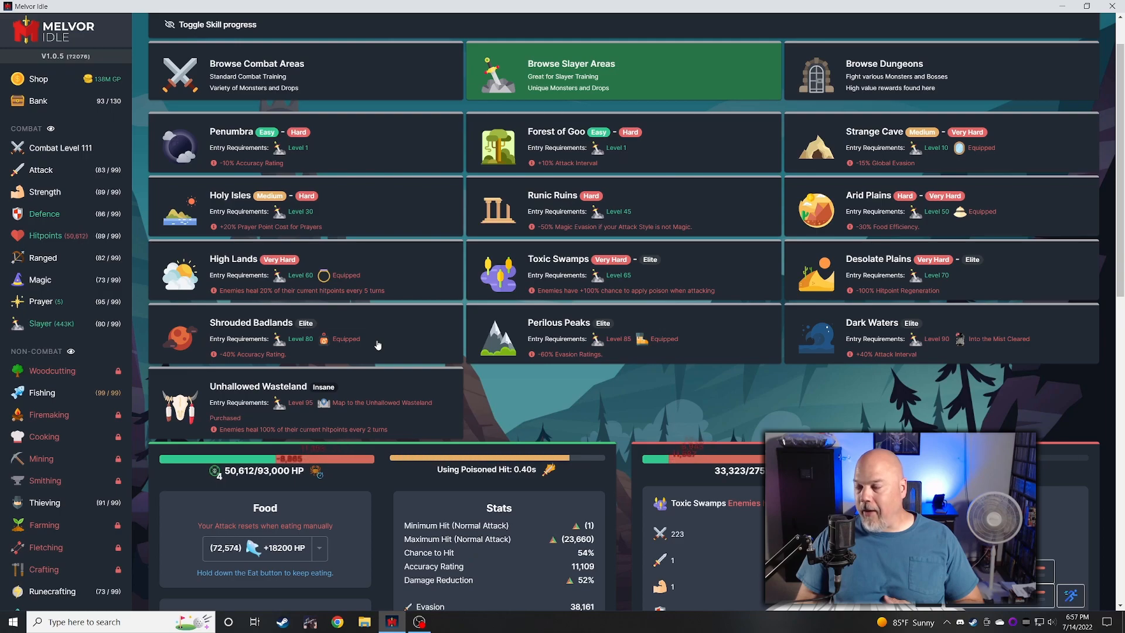
pyautogui.scroll(-3)
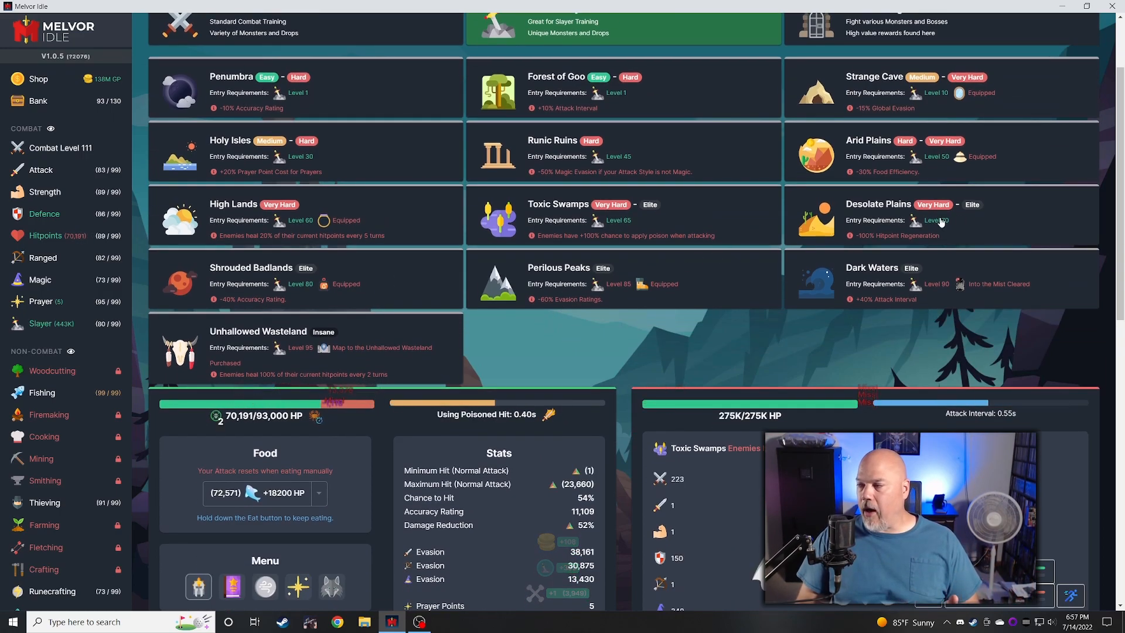
pyautogui.click(558, 203)
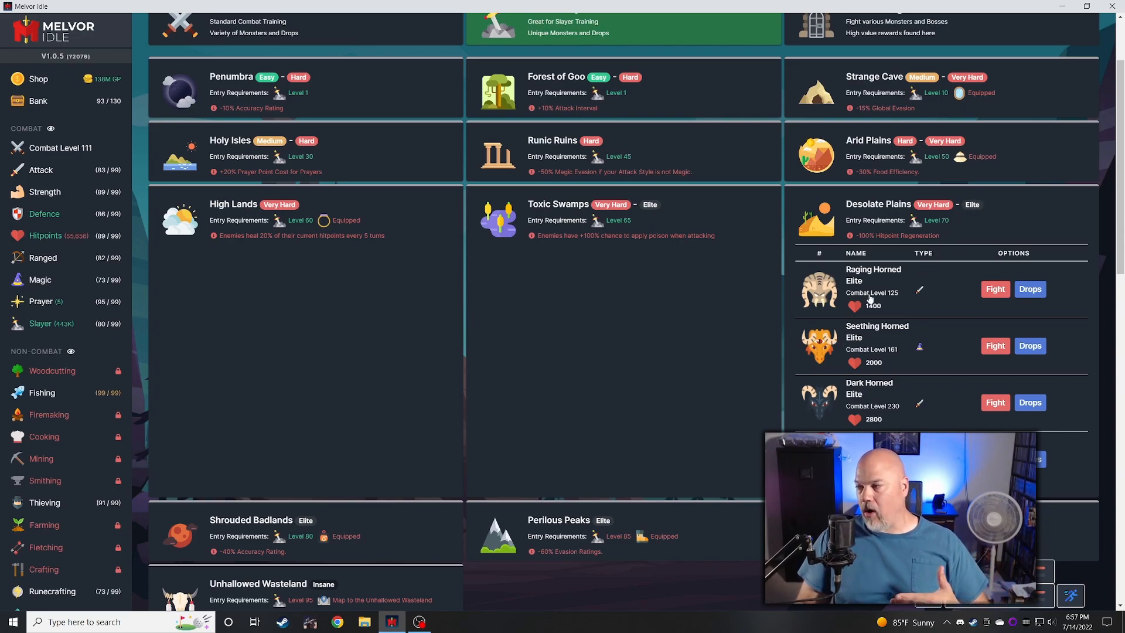
pyautogui.moveTo(935, 210)
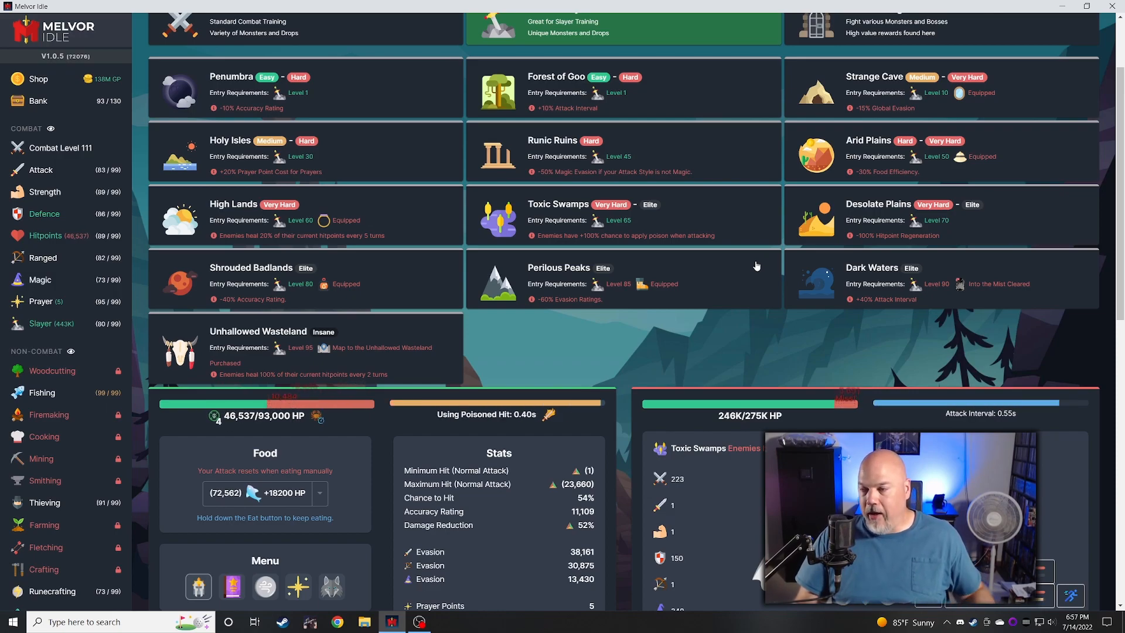
# - Review the Agility obstacle course and view the alternative obstacles for the Ice Jump slot
pyautogui.scroll(-3)
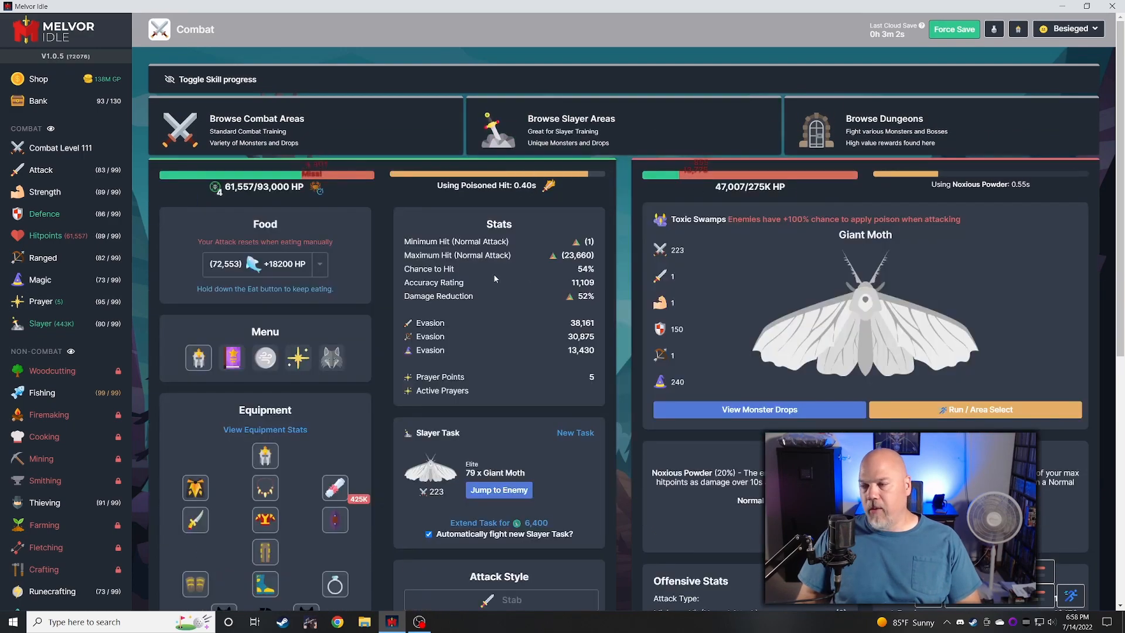
pyautogui.scroll(-3)
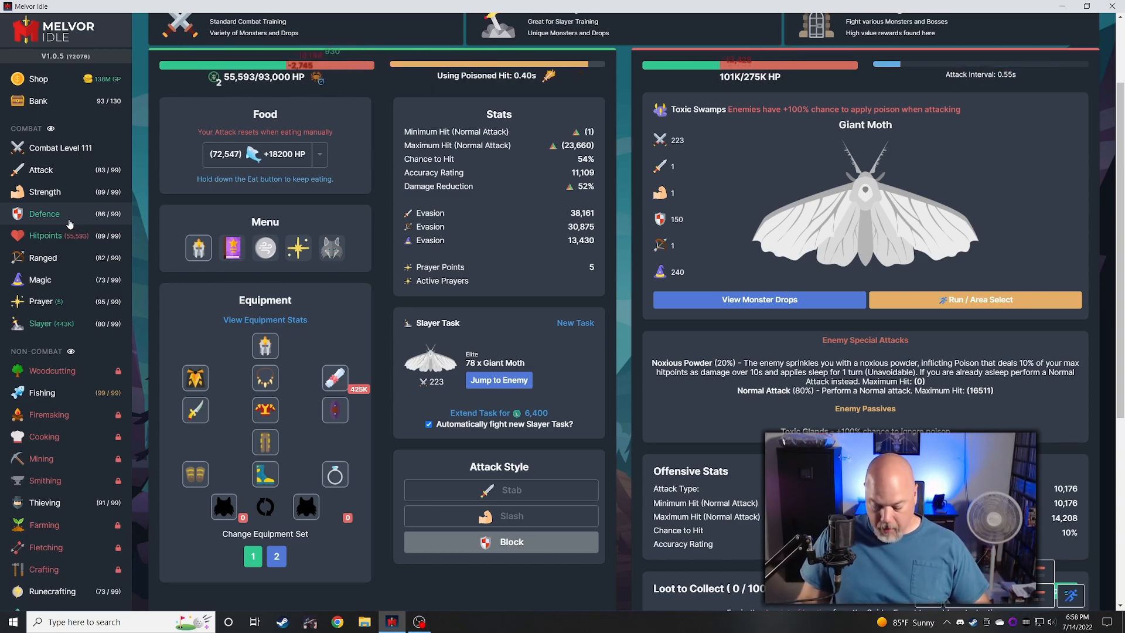
pyautogui.click(39, 414)
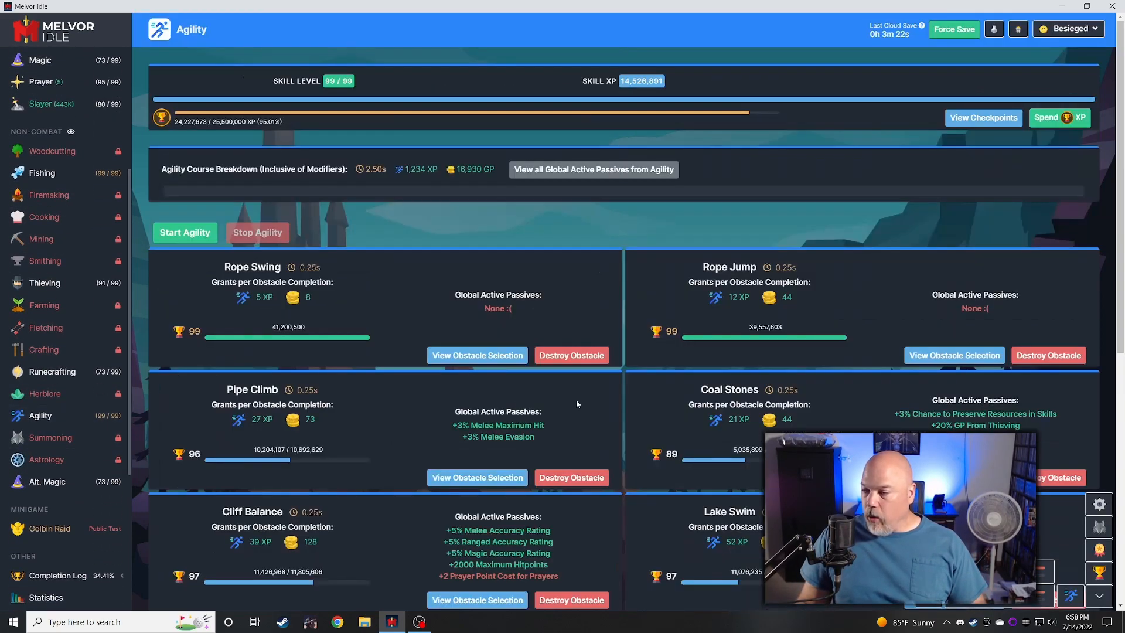
pyautogui.scroll(-3)
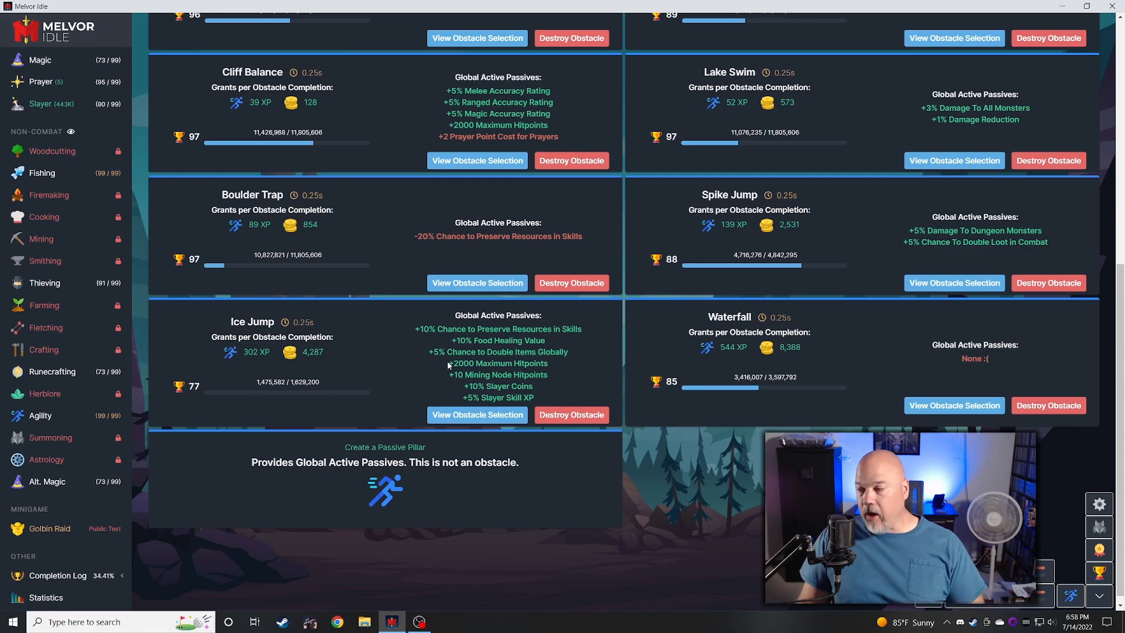
pyautogui.click(477, 415)
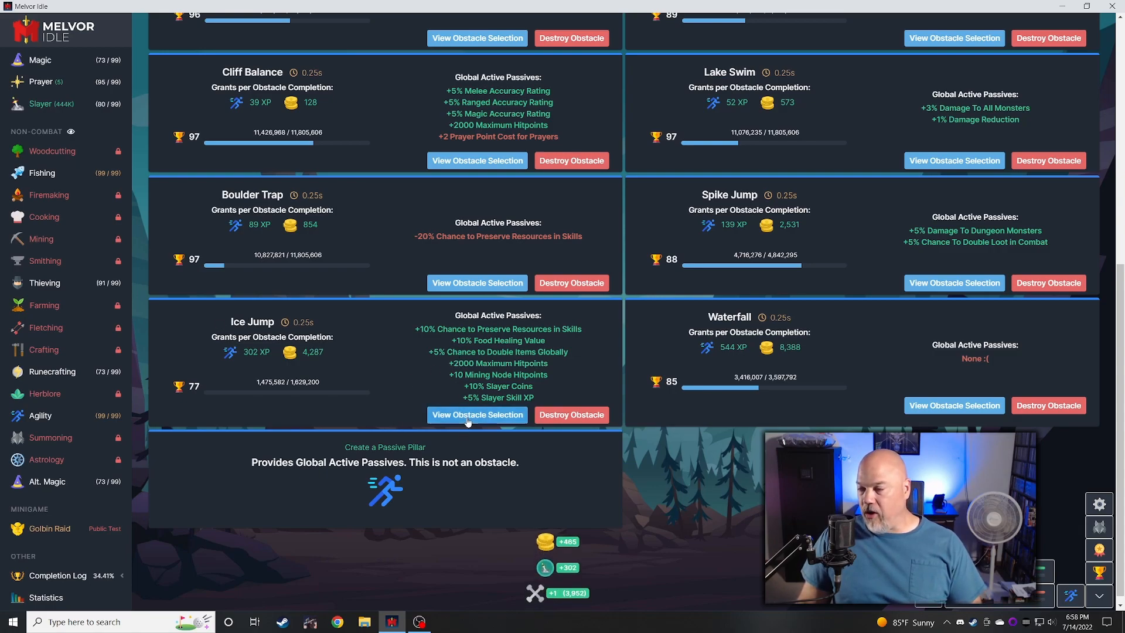
pyautogui.click(477, 415)
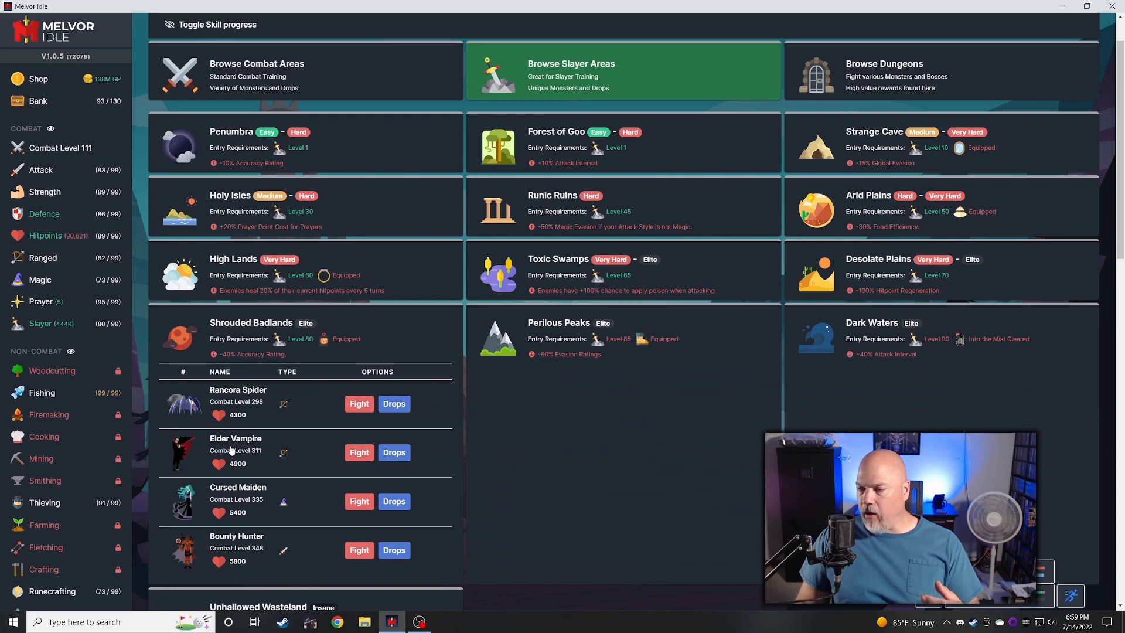
# - Check the Elder Vampire's drop table and dismiss it with OK
pyautogui.click(394, 452)
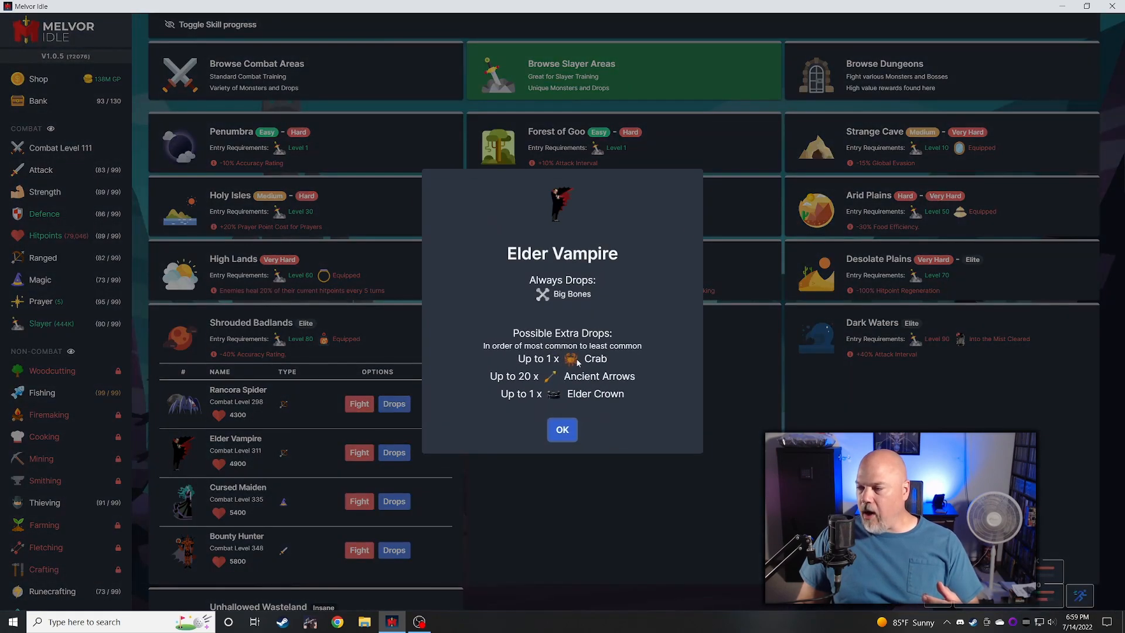
pyautogui.click(561, 429)
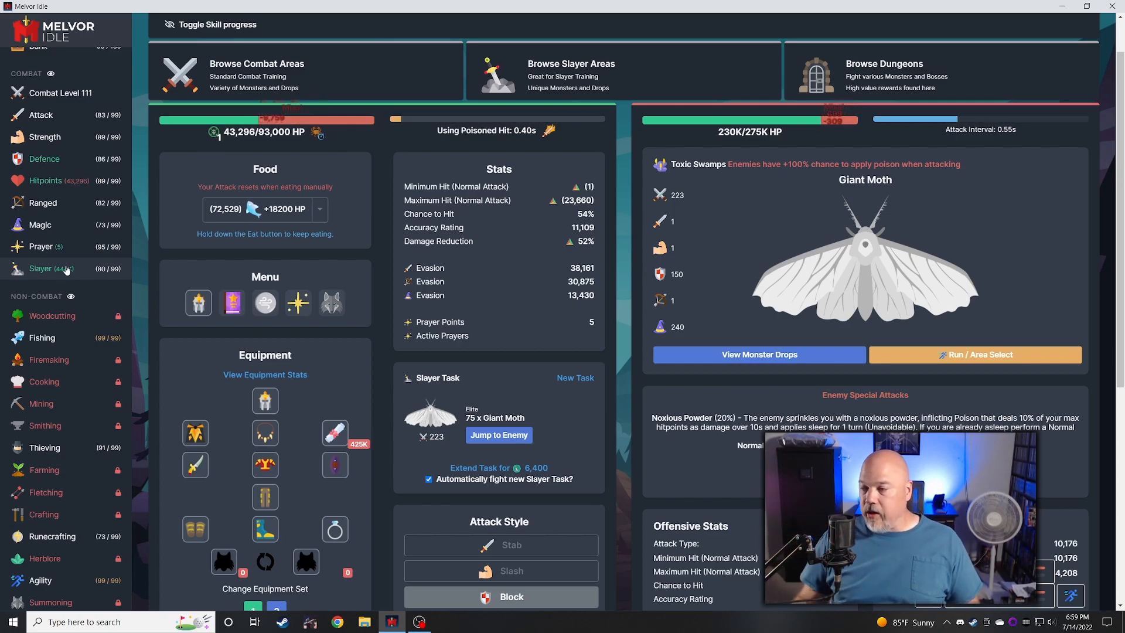
pyautogui.click(574, 377)
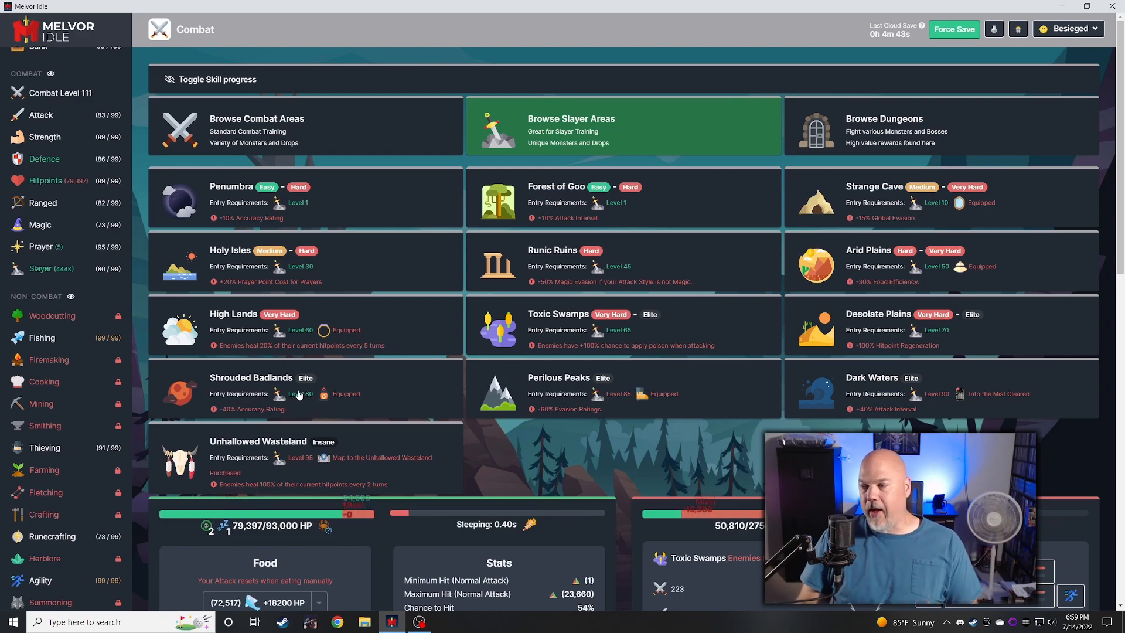
pyautogui.click(250, 388)
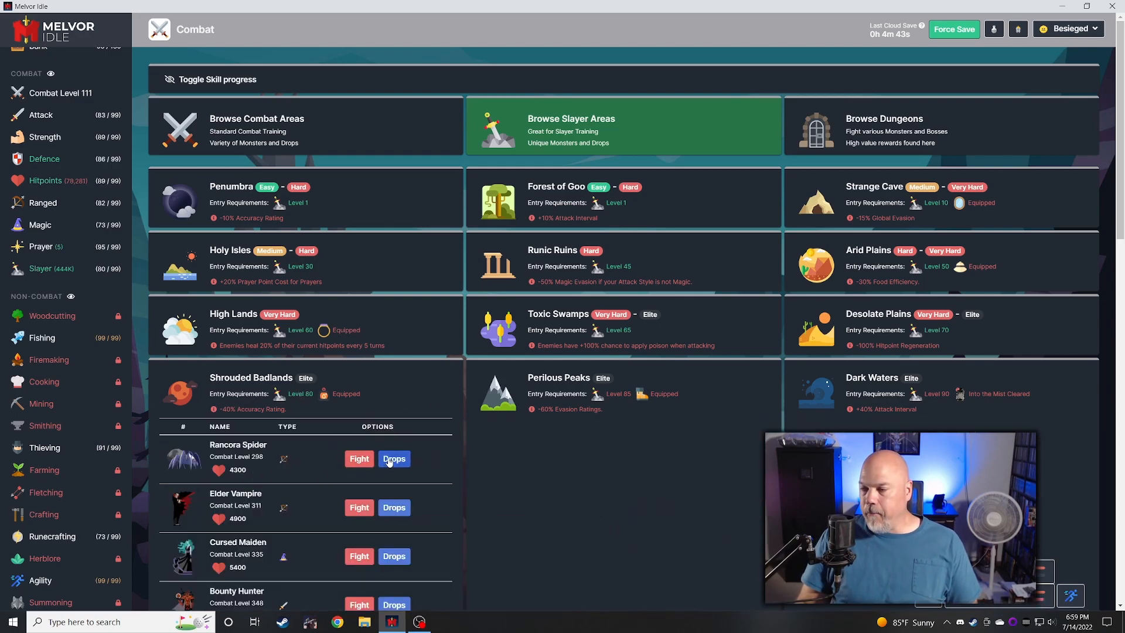
pyautogui.click(393, 458)
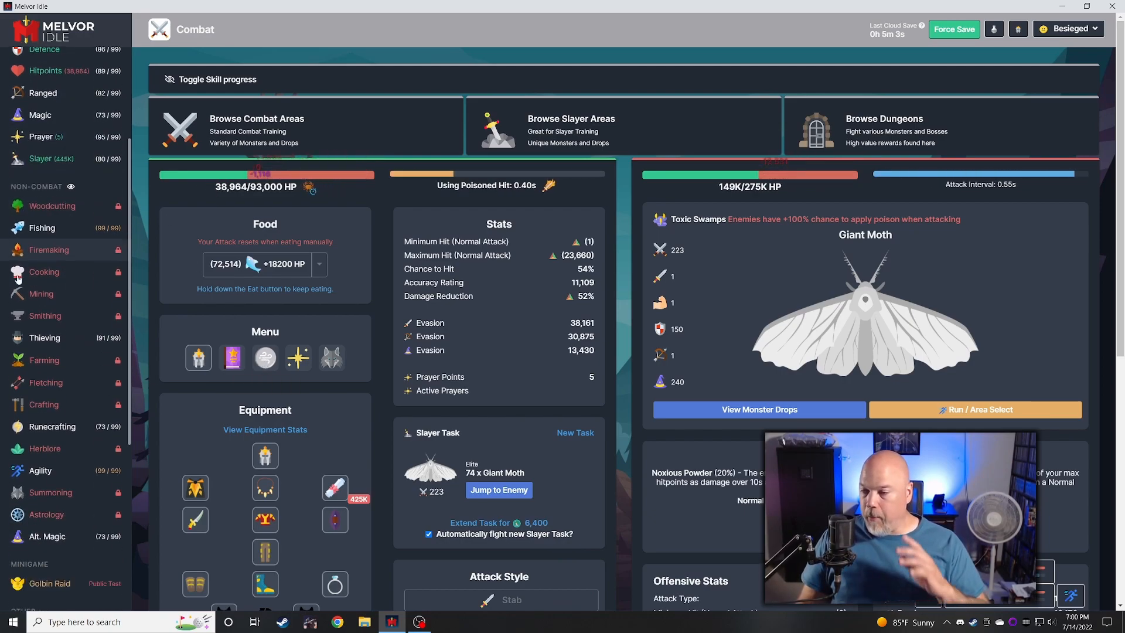
# - Return to the Agility course and scroll down to the lower obstacles such as Ice Jump
pyautogui.click(40, 470)
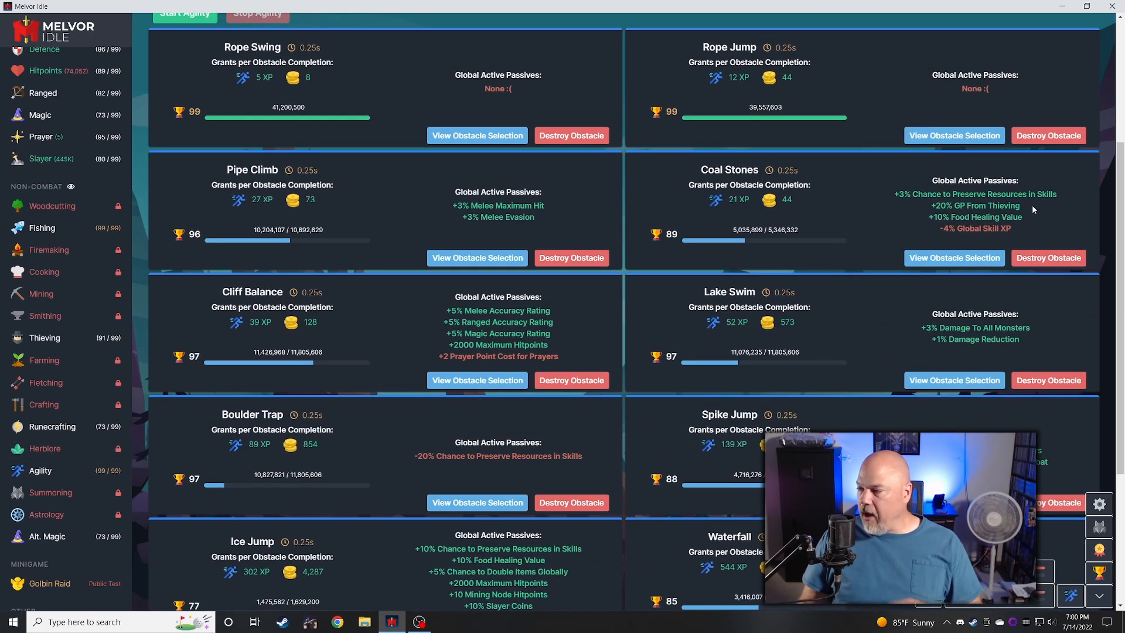
pyautogui.scroll(-3)
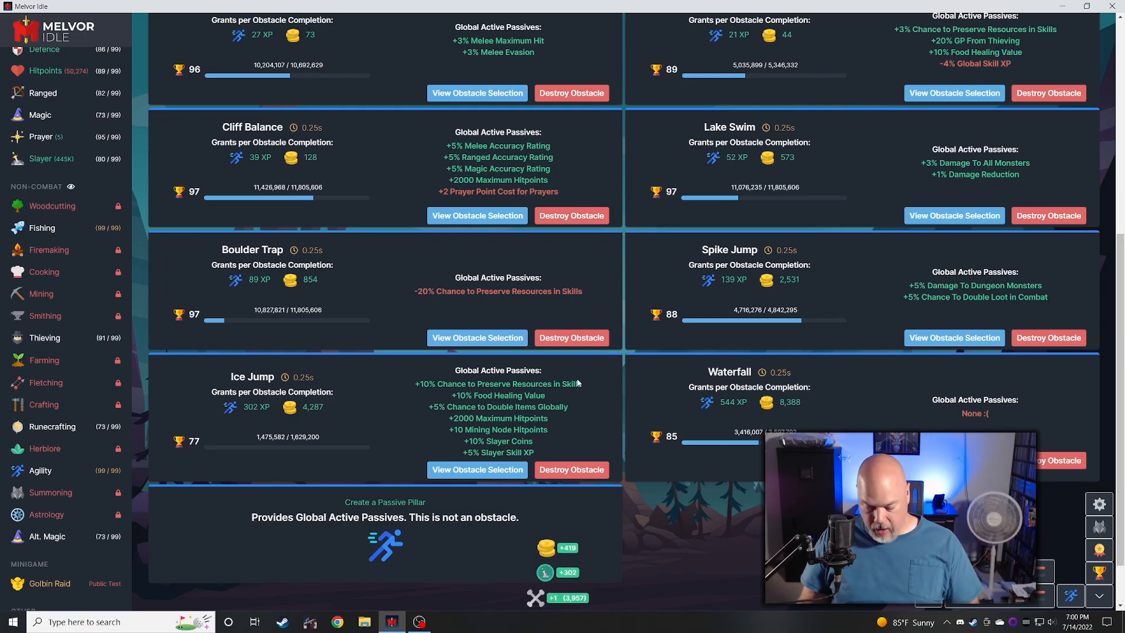
pyautogui.moveTo(616, 452)
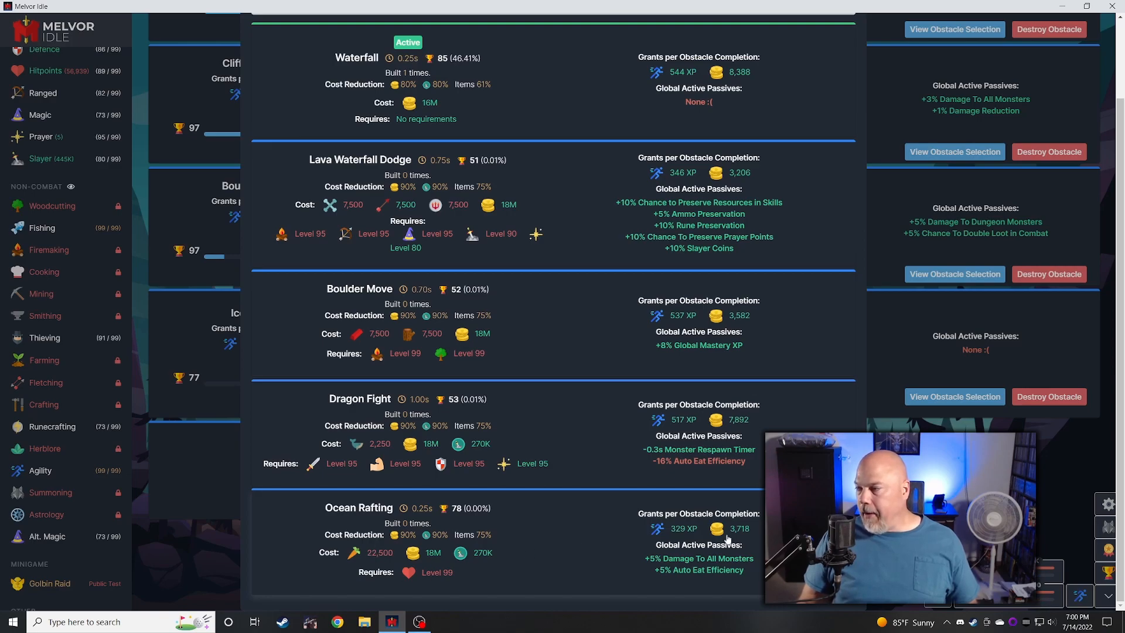
# - Review the Pillar of Combat, Skilling and Generosity options, then close the passive pillar choices
pyautogui.click(954, 28)
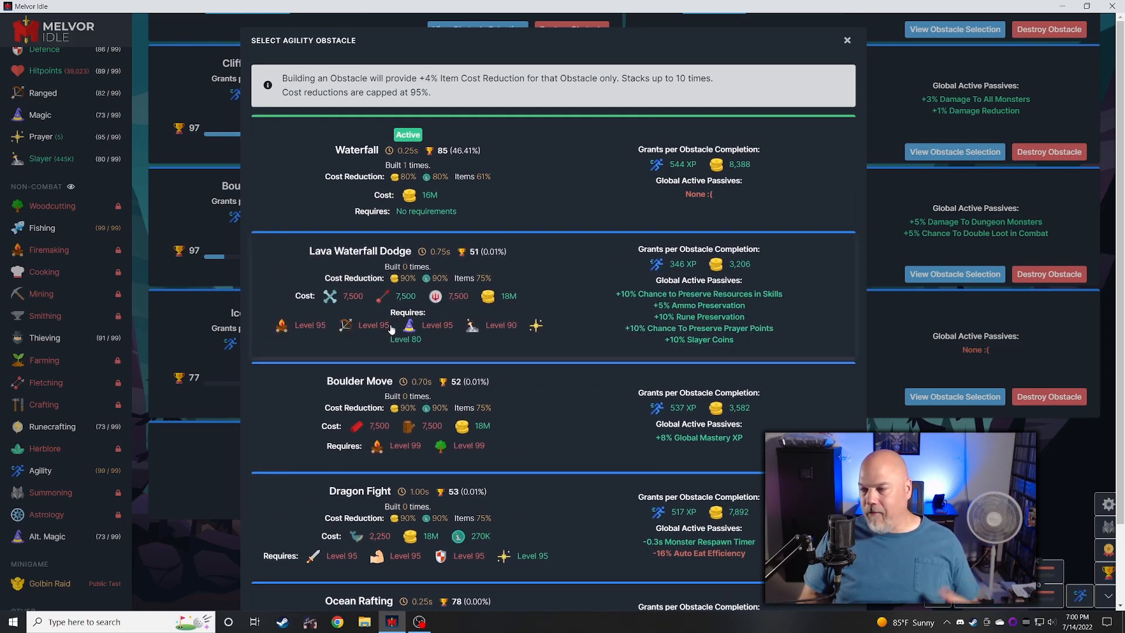
pyautogui.scroll(-3)
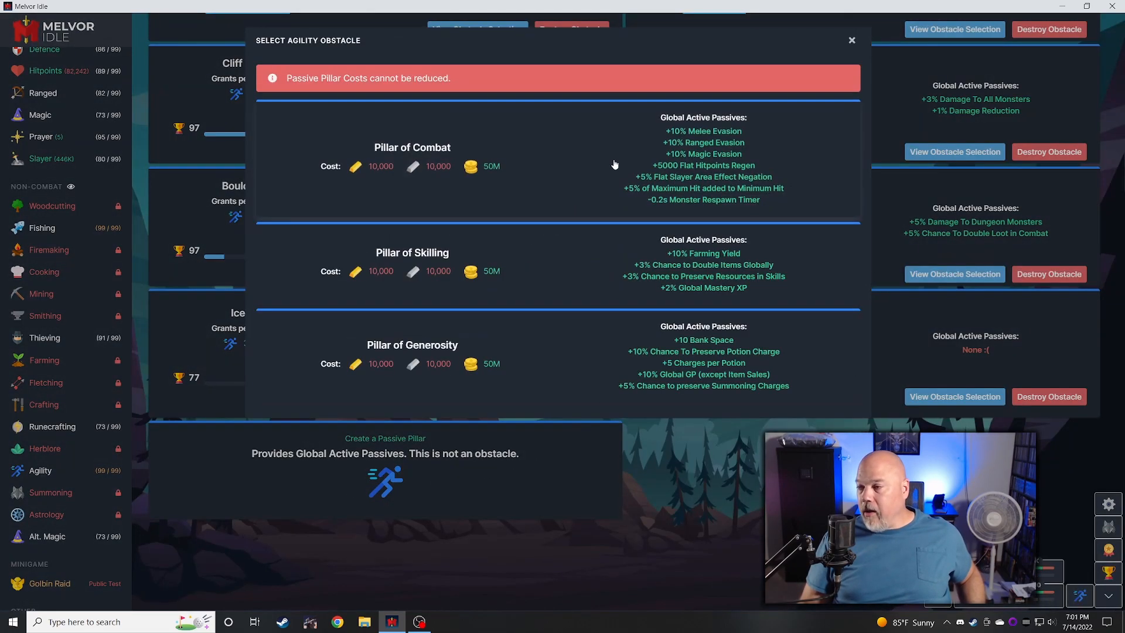
pyautogui.click(852, 40)
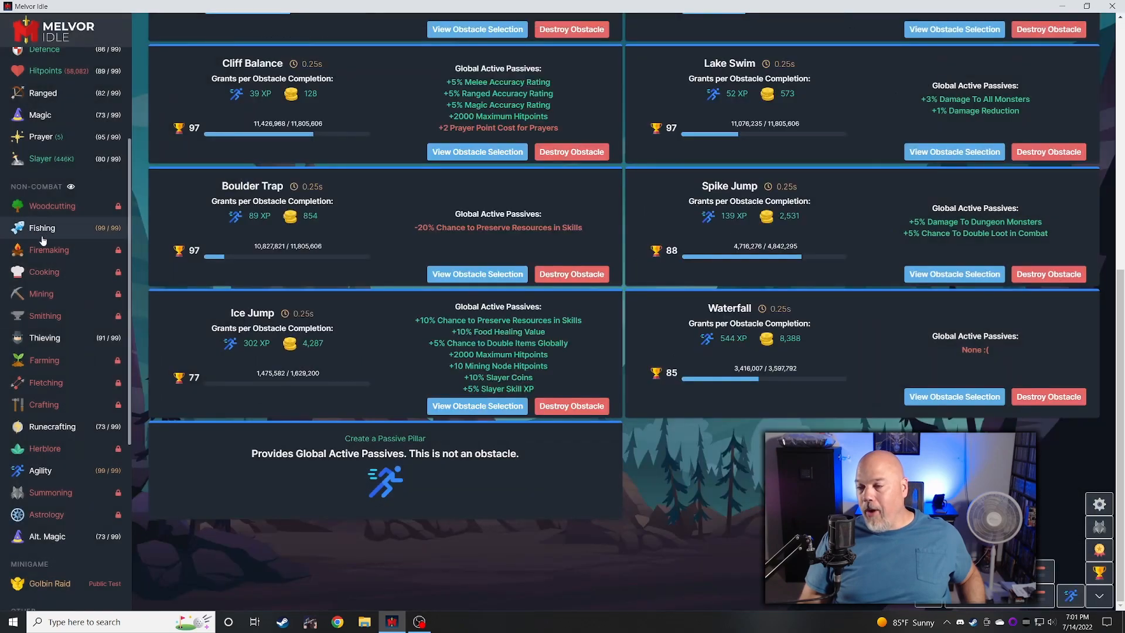
# - Go to Combat, browse the dungeons and check the Elite Chest contents
pyautogui.click(38, 101)
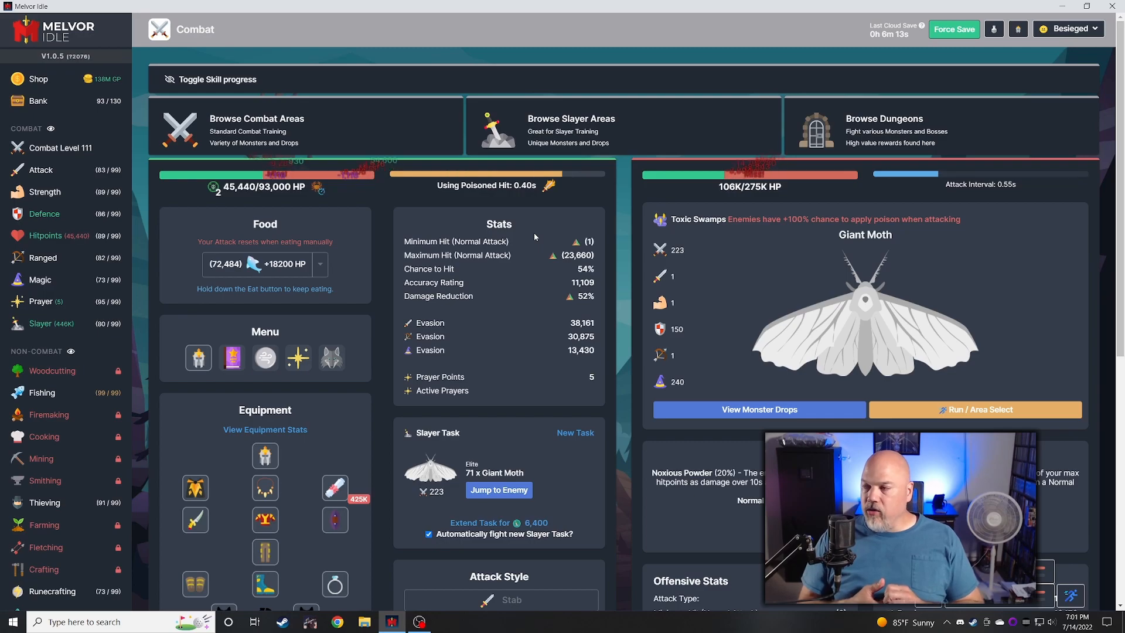
pyautogui.click(883, 119)
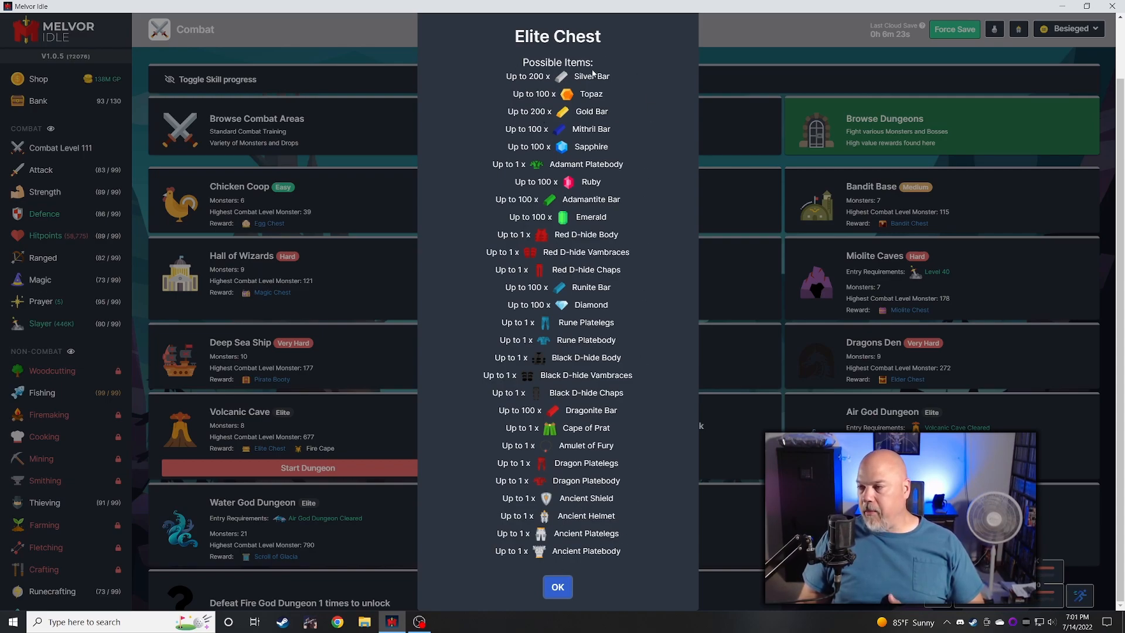
pyautogui.click(558, 586)
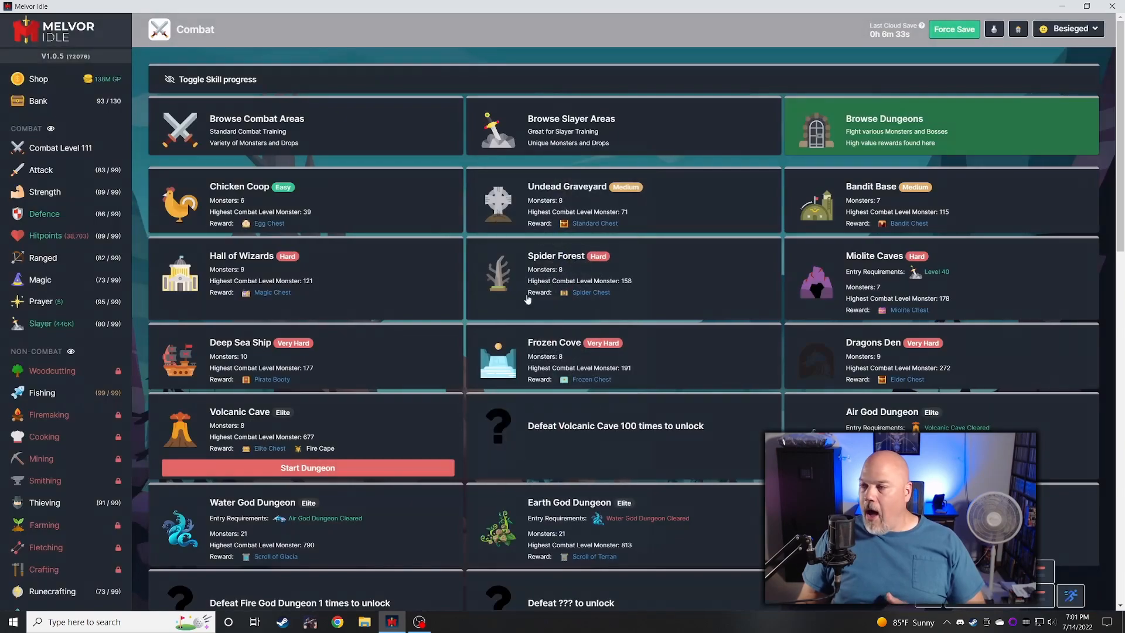
# - Browse the slayer areas and check the Penumbra Statue's drop table
pyautogui.click(622, 126)
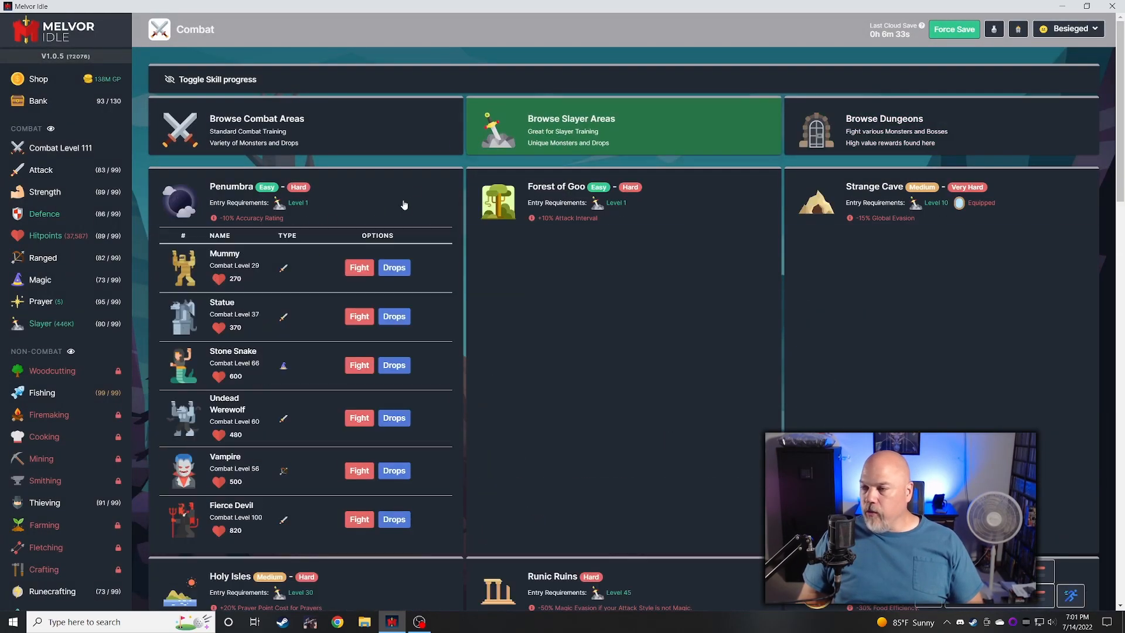
pyautogui.click(394, 315)
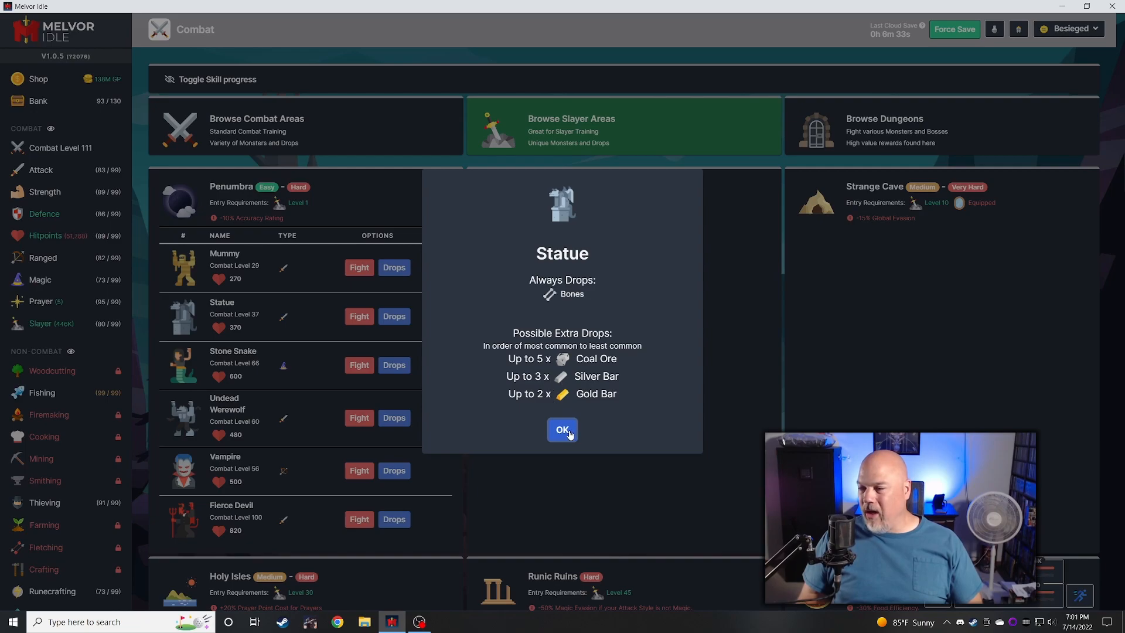
pyautogui.click(561, 429)
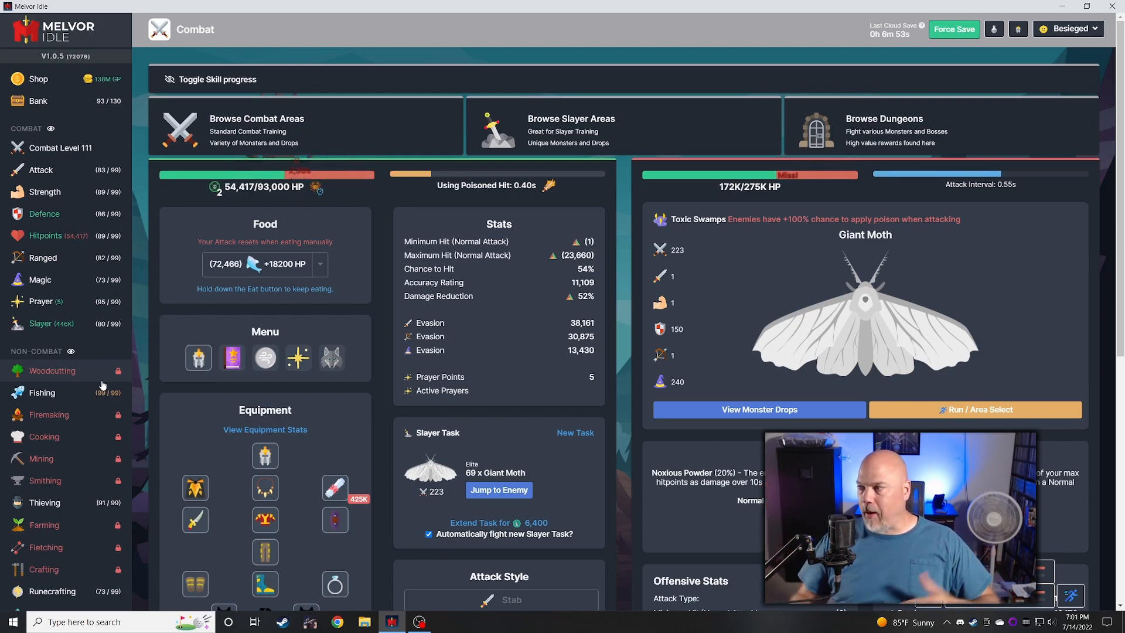
pyautogui.click(883, 130)
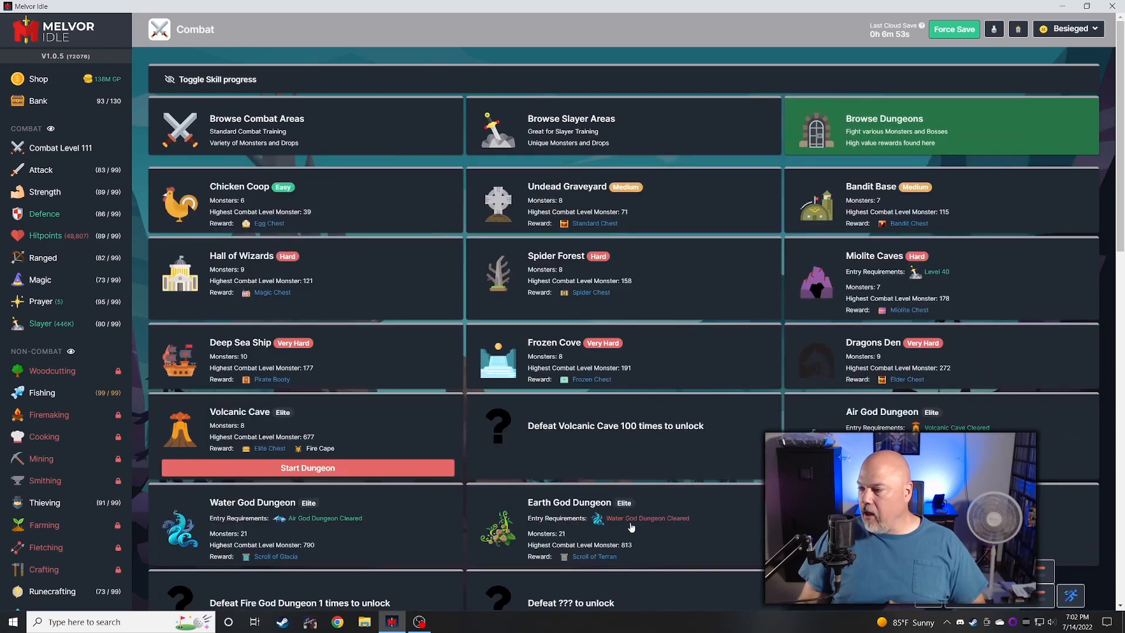
pyautogui.click(594, 555)
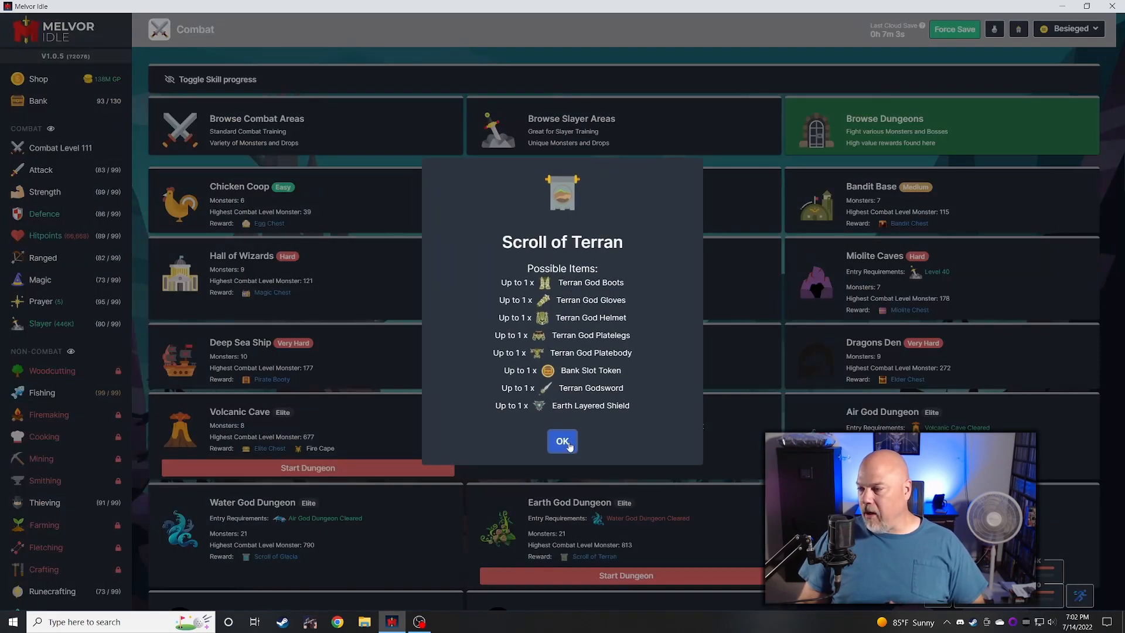
pyautogui.click(561, 440)
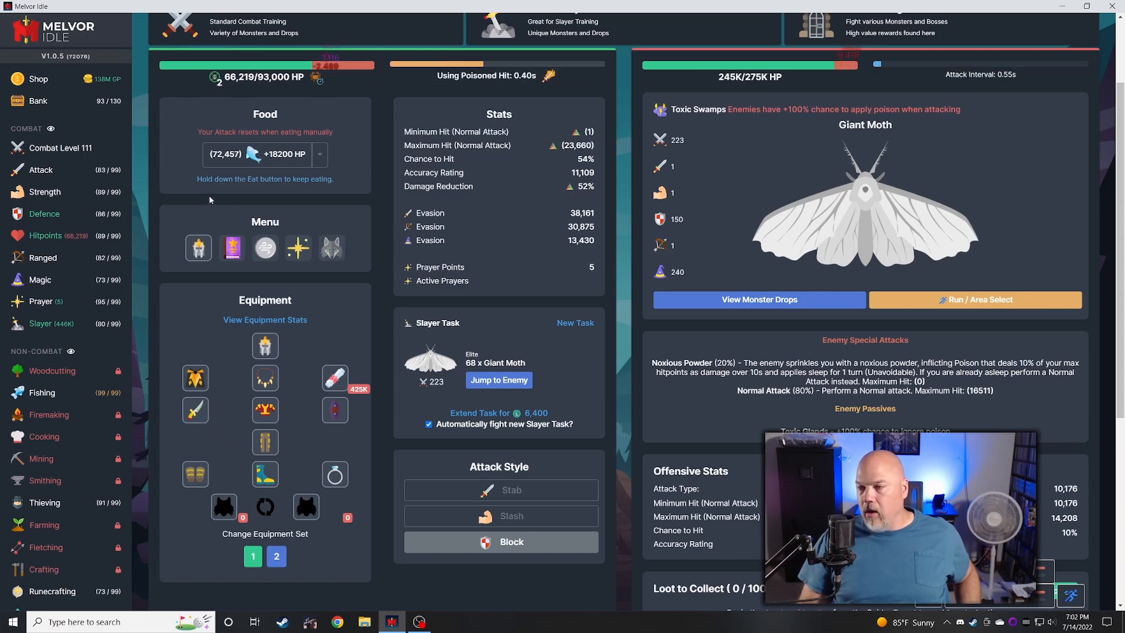
# - View the Poisoned Shortbow in the bank's equipment tab, then go to the Shop upgrades
pyautogui.click(37, 100)
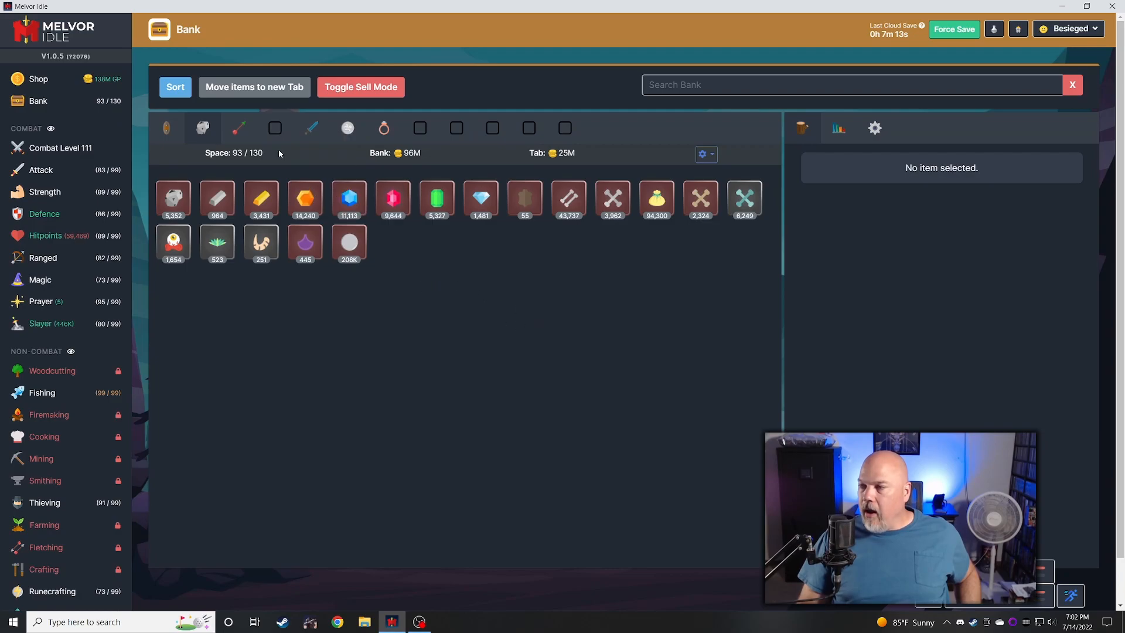
pyautogui.click(311, 127)
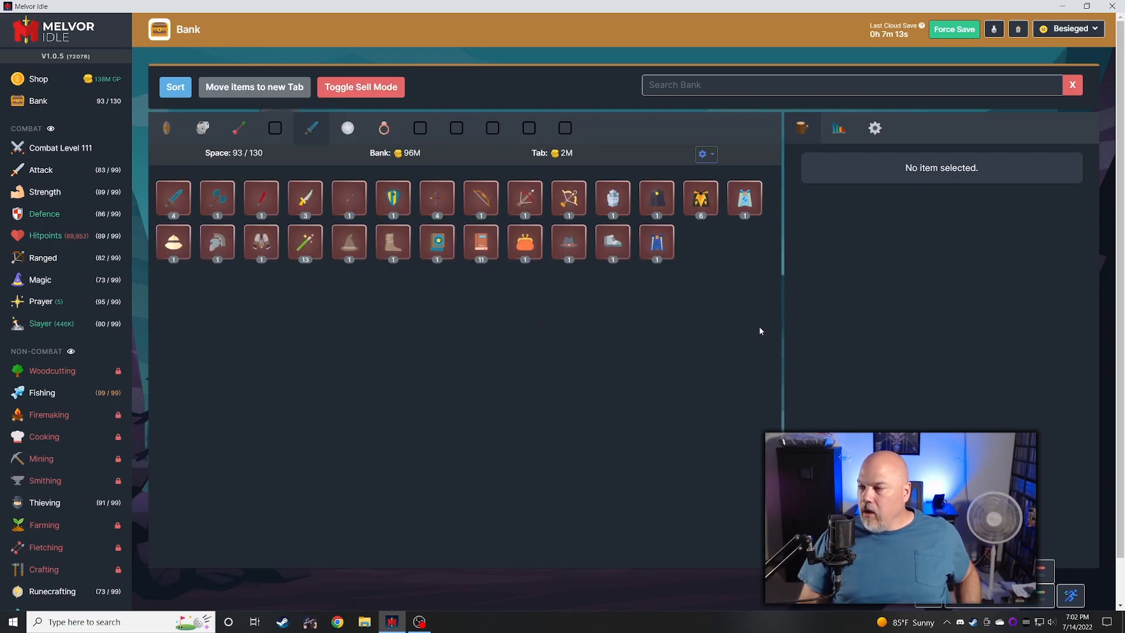
pyautogui.click(436, 198)
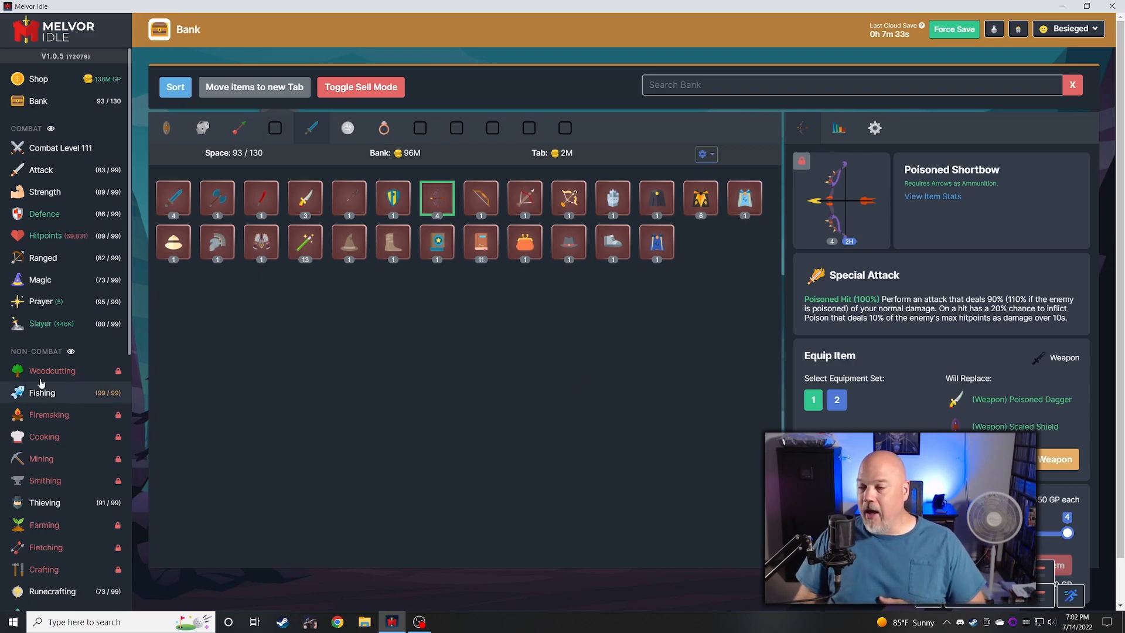
pyautogui.click(37, 79)
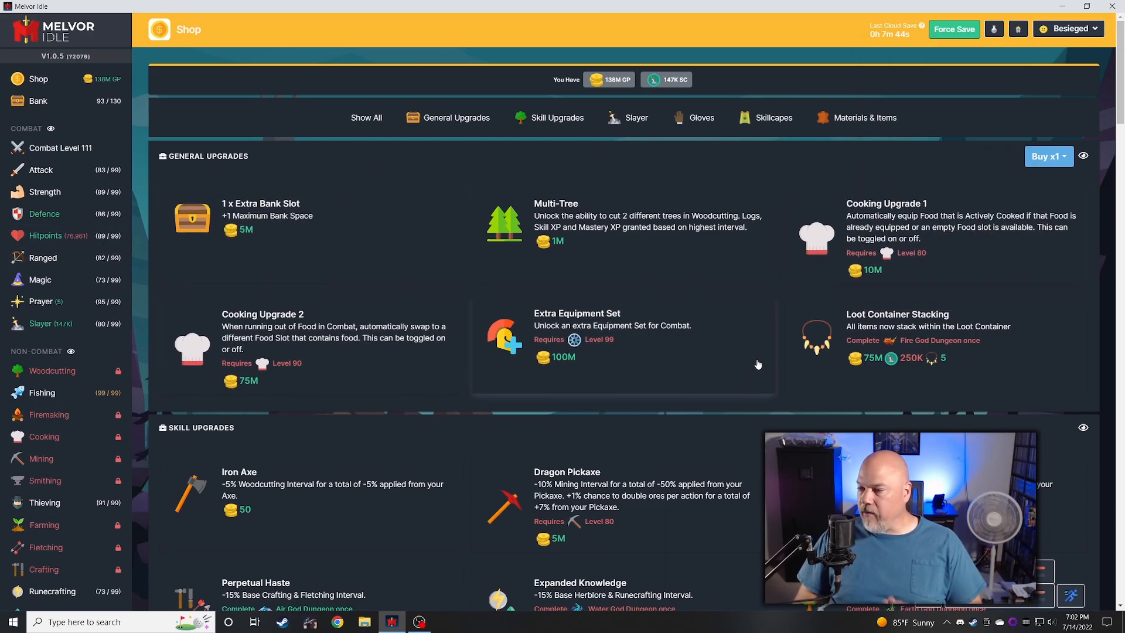
# - Scroll through the Shop's skill and Slayer upgrade items
pyautogui.scroll(-3)
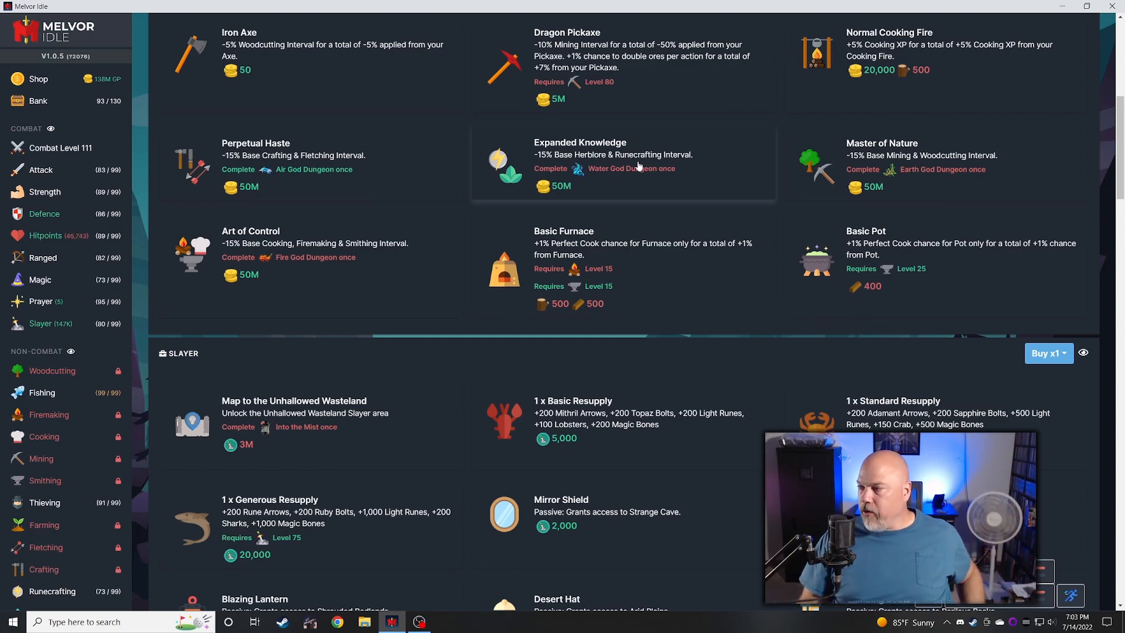
pyautogui.scroll(-3)
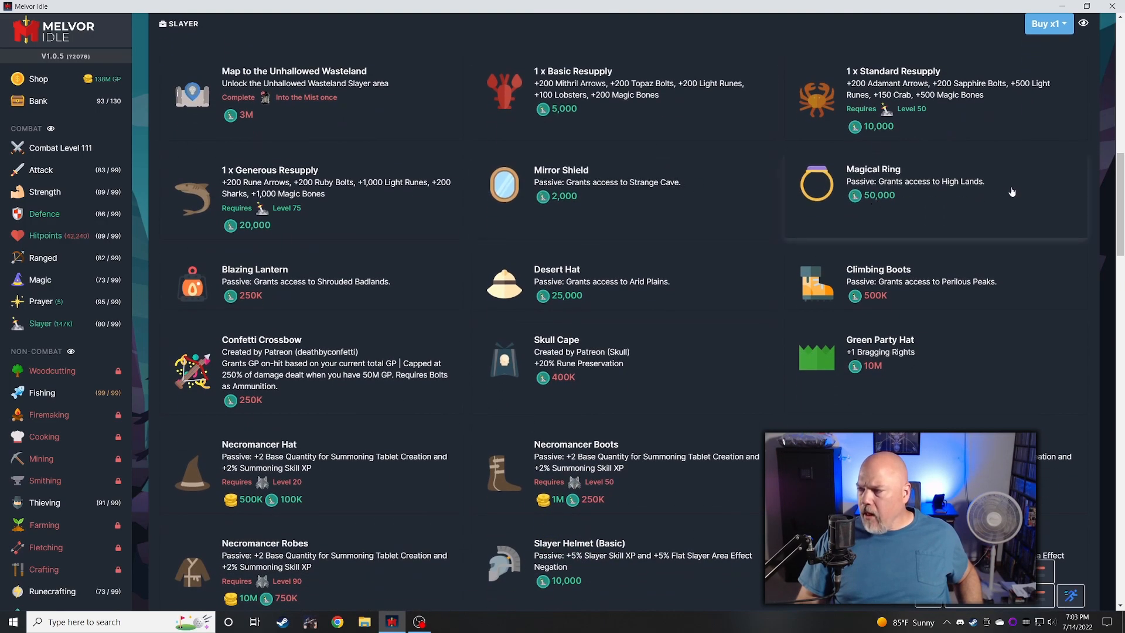
pyautogui.moveTo(974, 212)
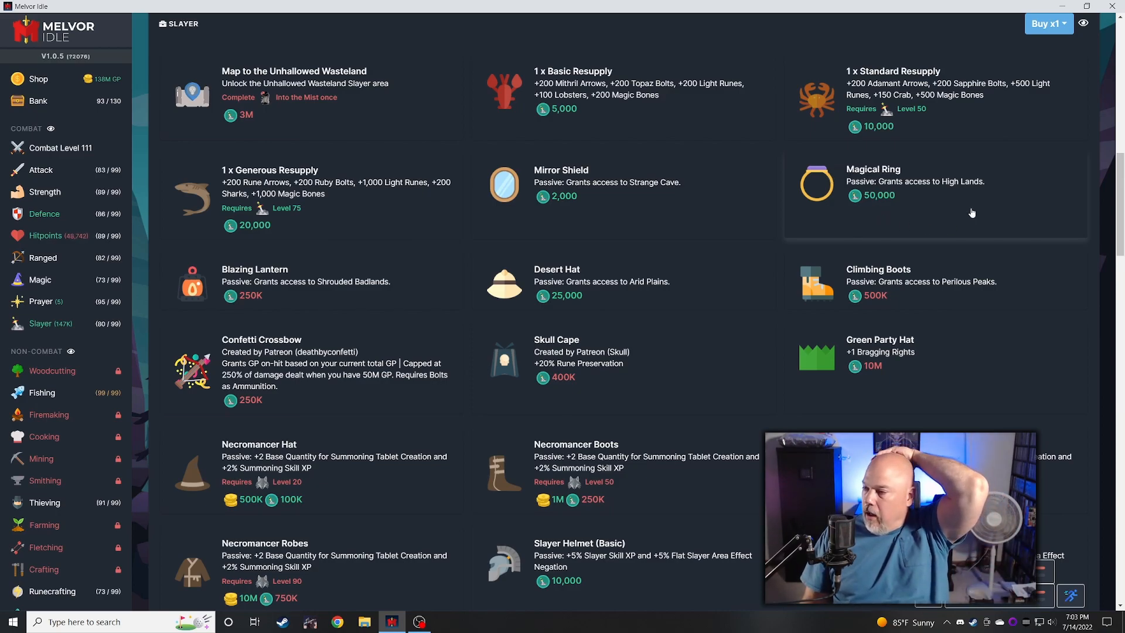
pyautogui.moveTo(245, 302)
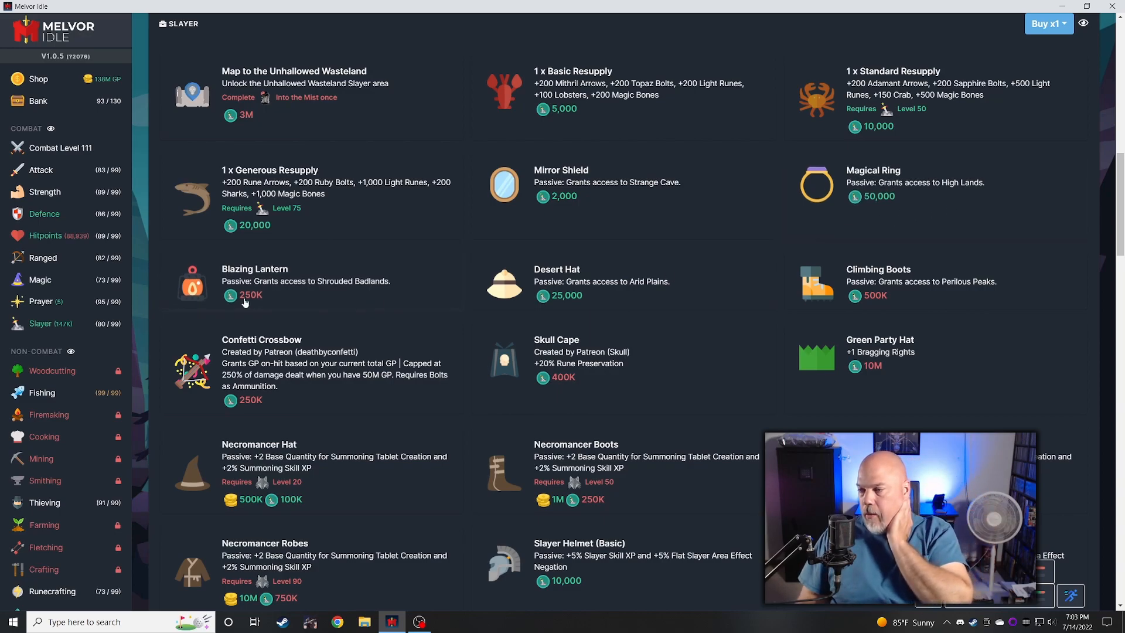
pyautogui.scroll(-3)
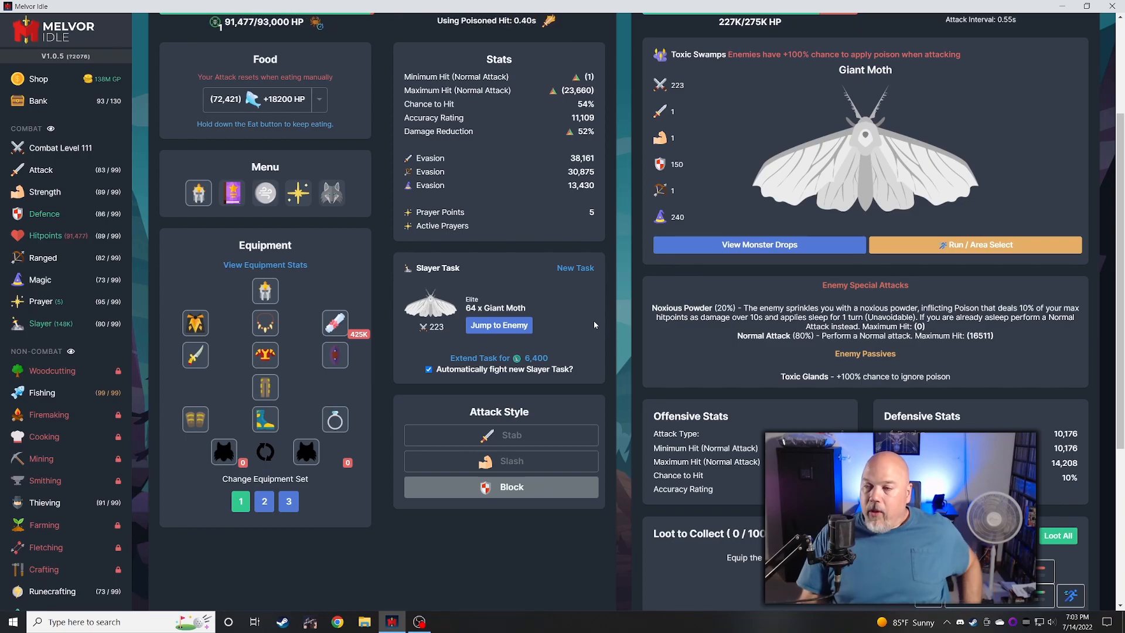
pyautogui.click(38, 79)
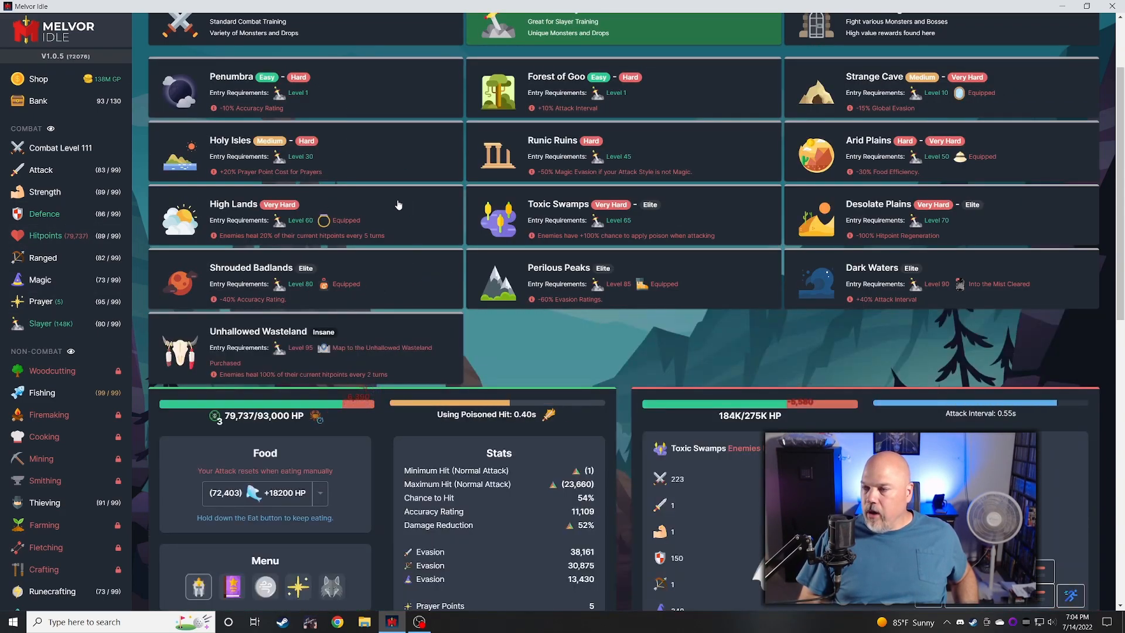
pyautogui.click(233, 204)
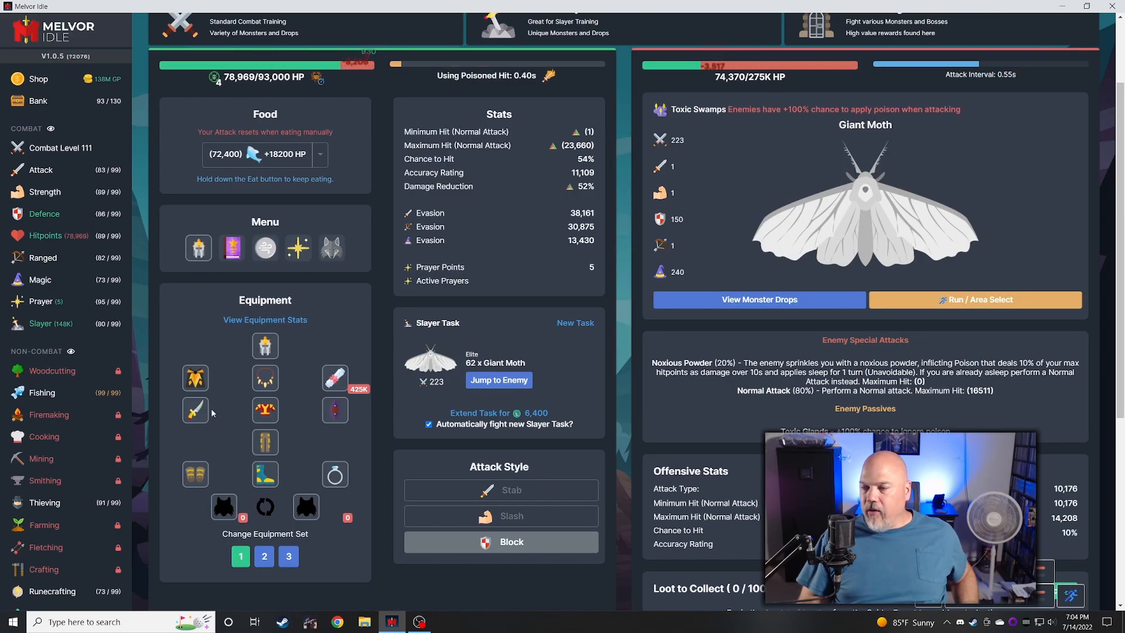
pyautogui.moveTo(196, 410)
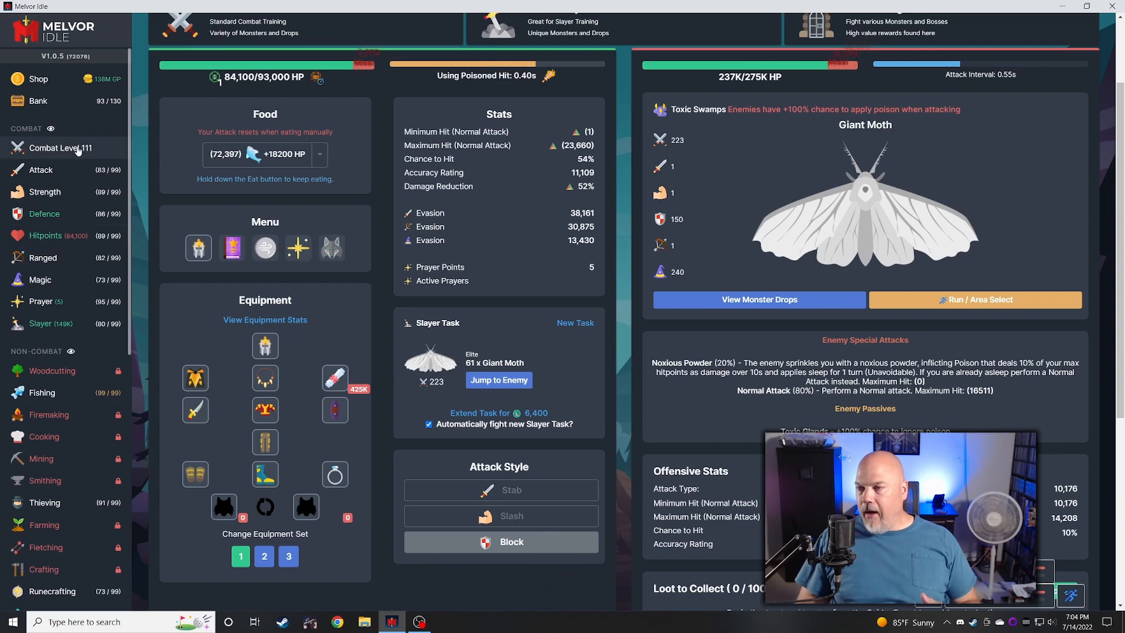
pyautogui.click(37, 101)
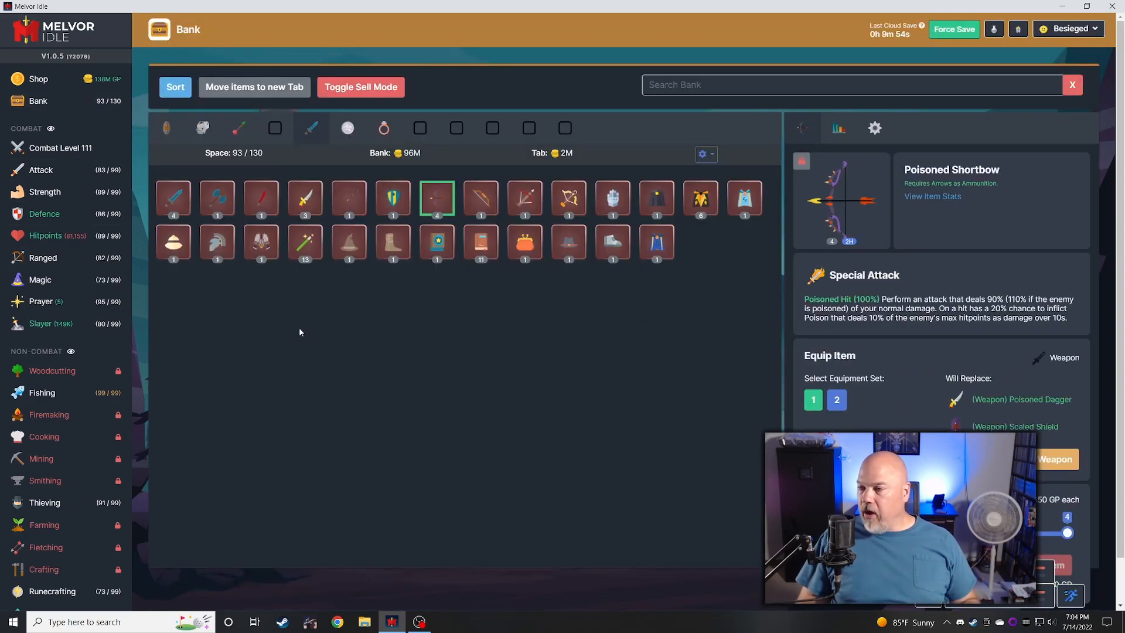
pyautogui.click(569, 199)
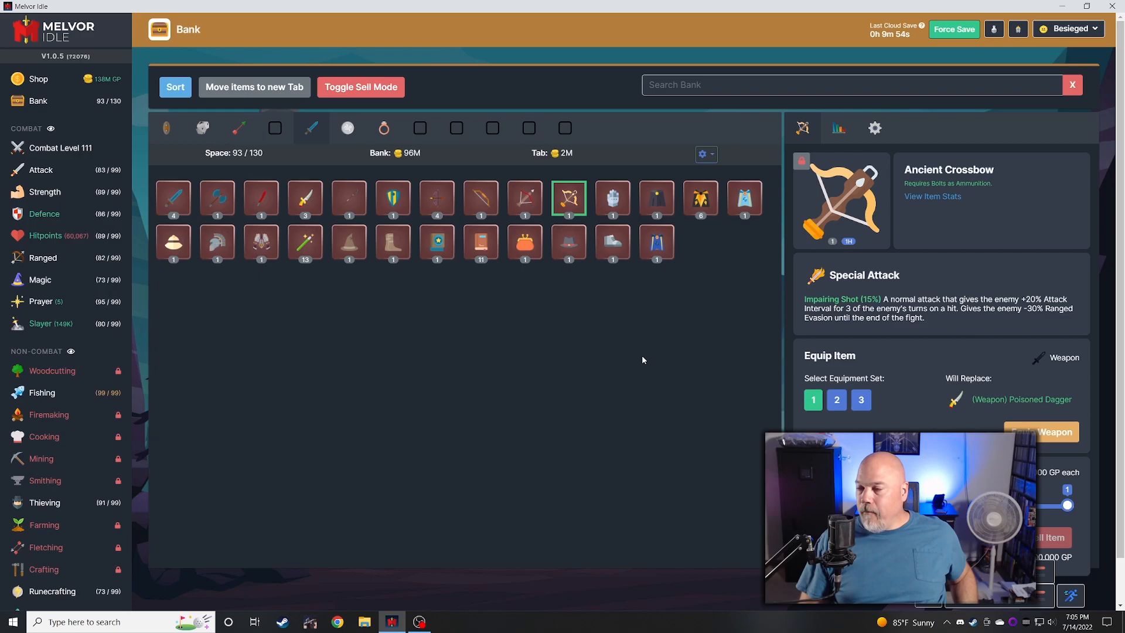
pyautogui.moveTo(393, 243)
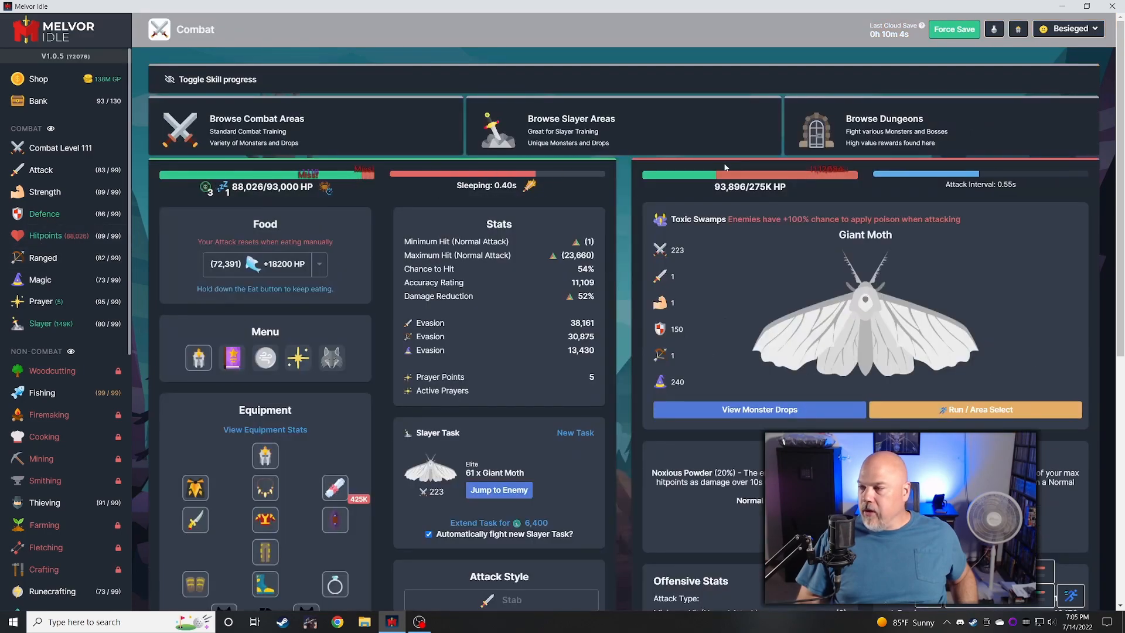
pyautogui.click(883, 118)
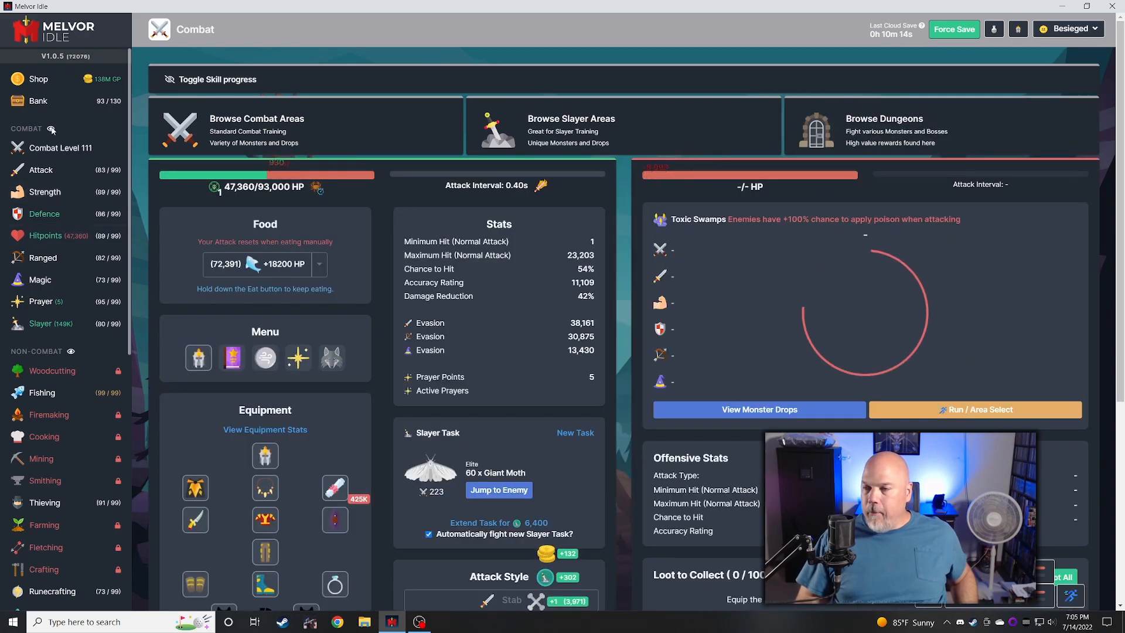
pyautogui.click(37, 101)
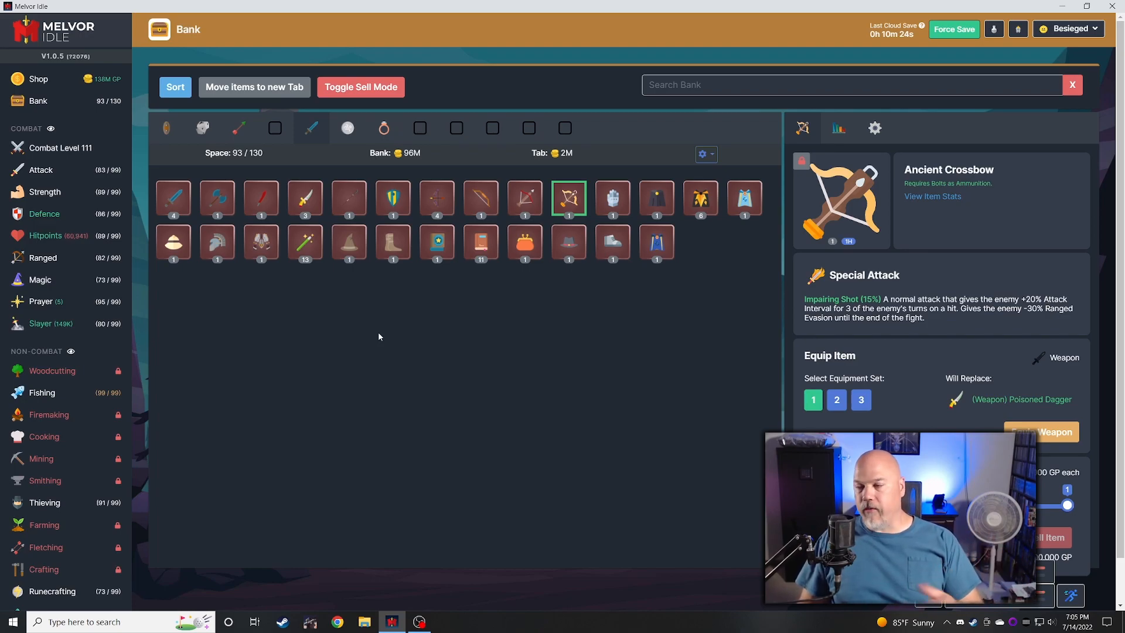
pyautogui.moveTo(349, 243)
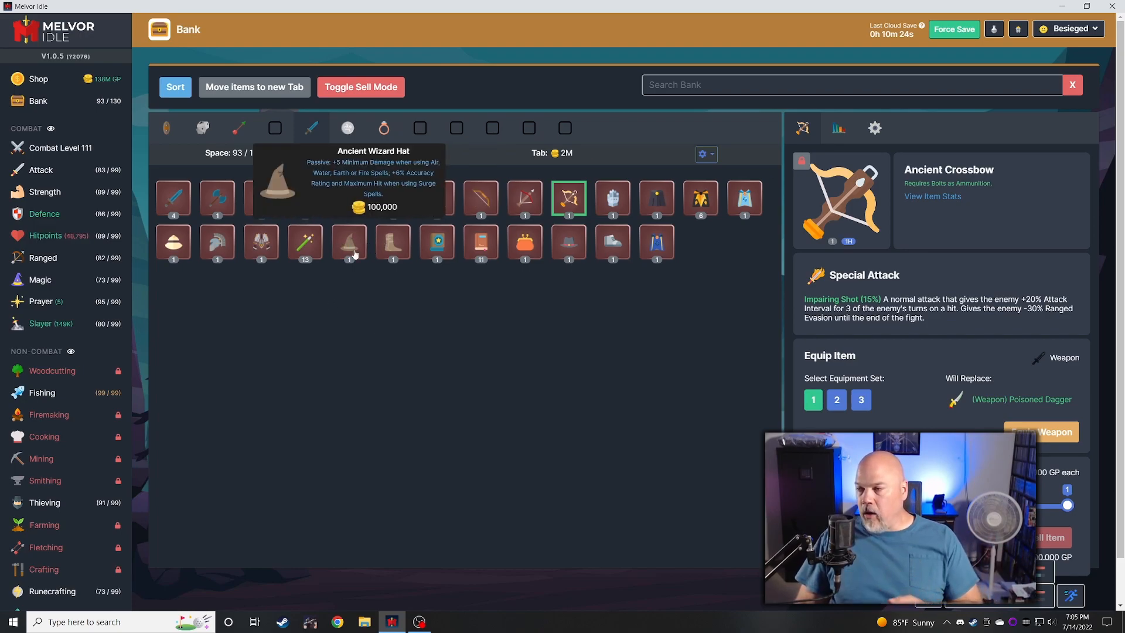
pyautogui.moveTo(393, 251)
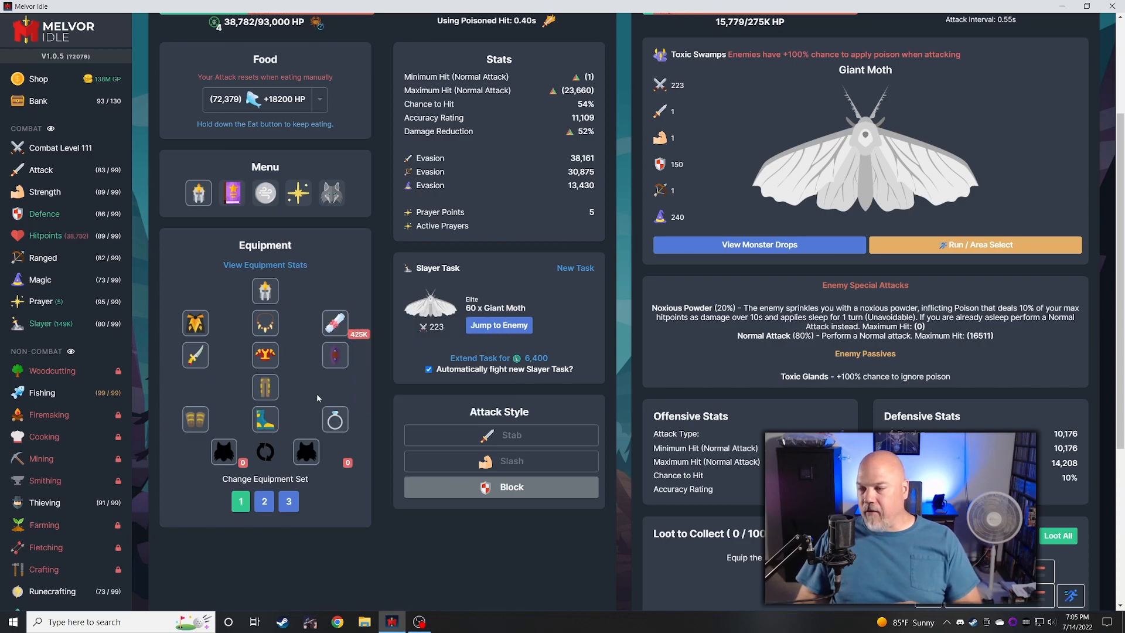
pyautogui.moveTo(265, 388)
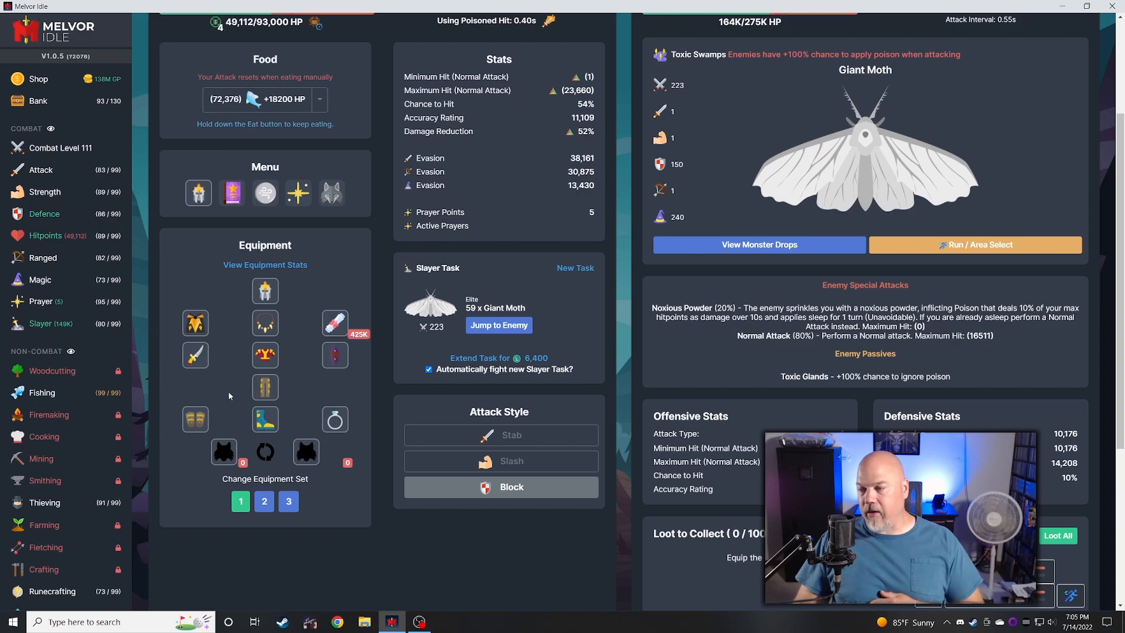
pyautogui.moveTo(265, 354)
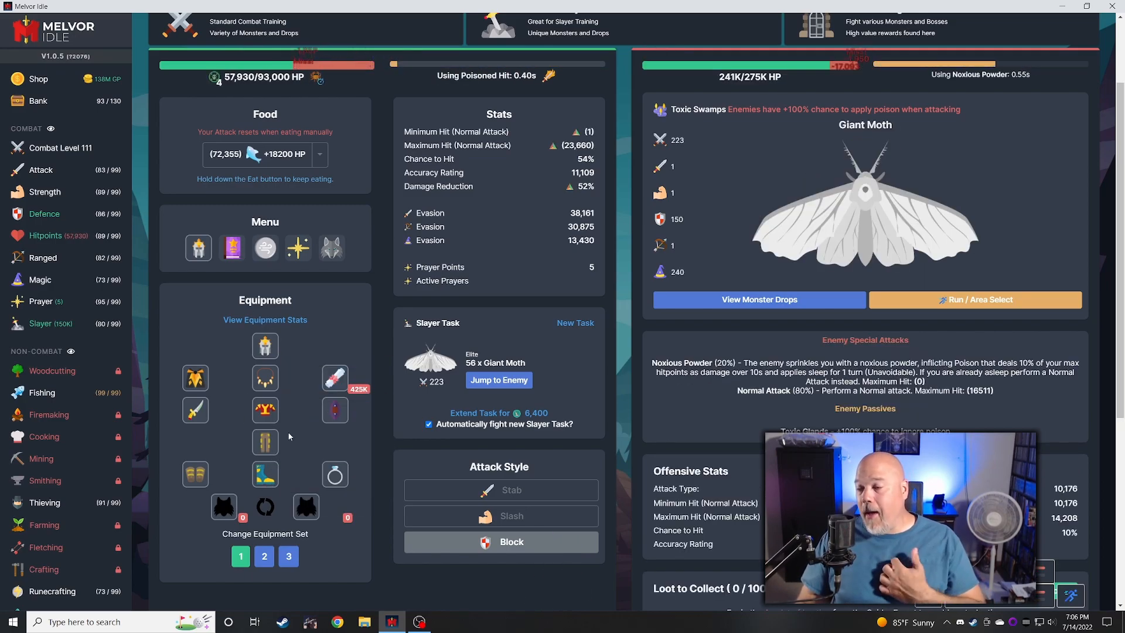
pyautogui.moveTo(264, 442)
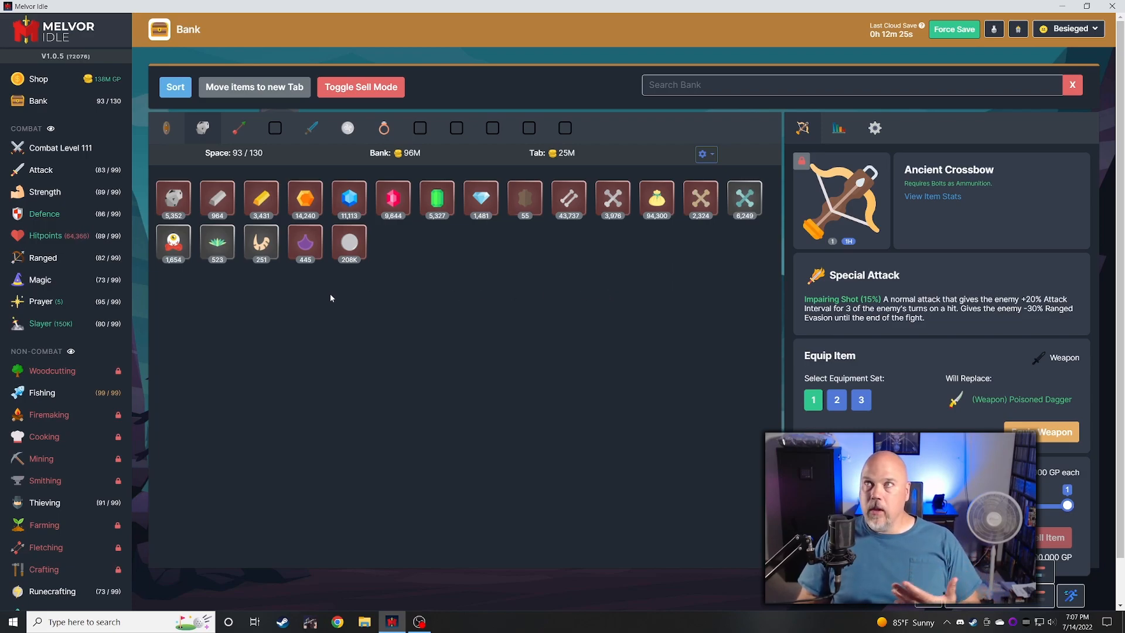
pyautogui.moveTo(349, 293)
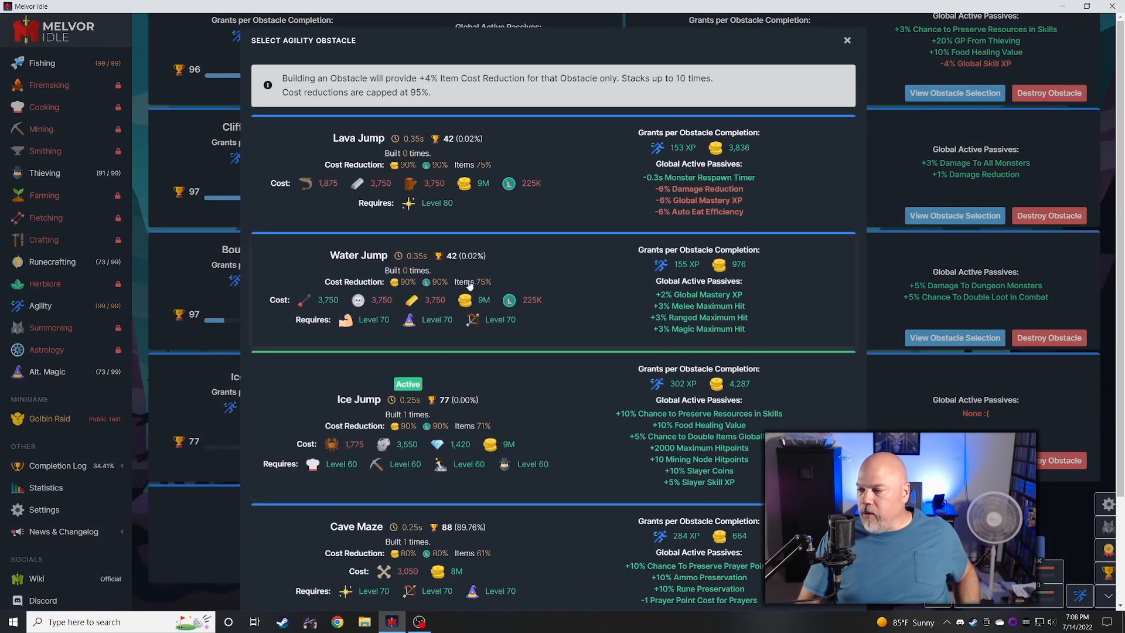
# - Scroll the Waterfall slot alternatives down to Dragon Fight and Ocean Rafting requirements
pyautogui.scroll(-3)
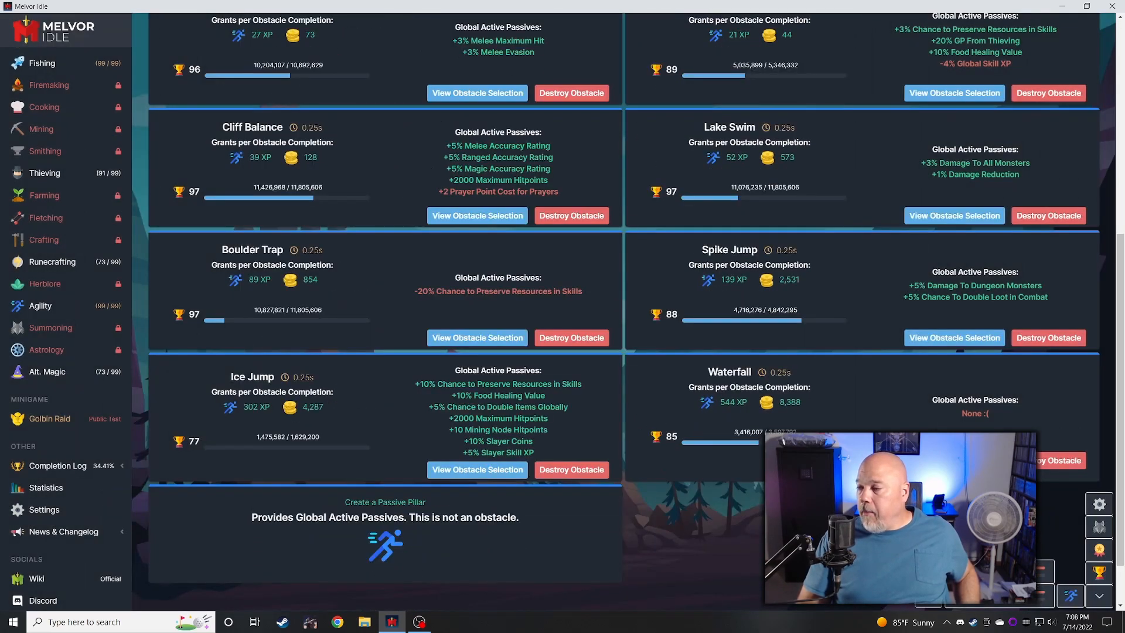
pyautogui.scroll(-3)
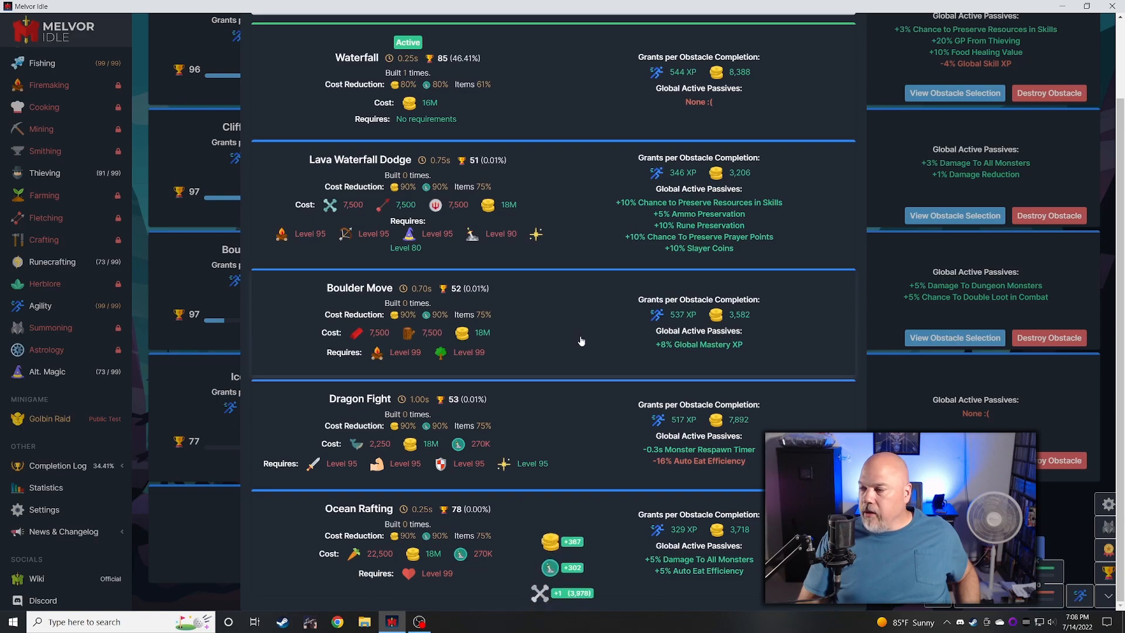